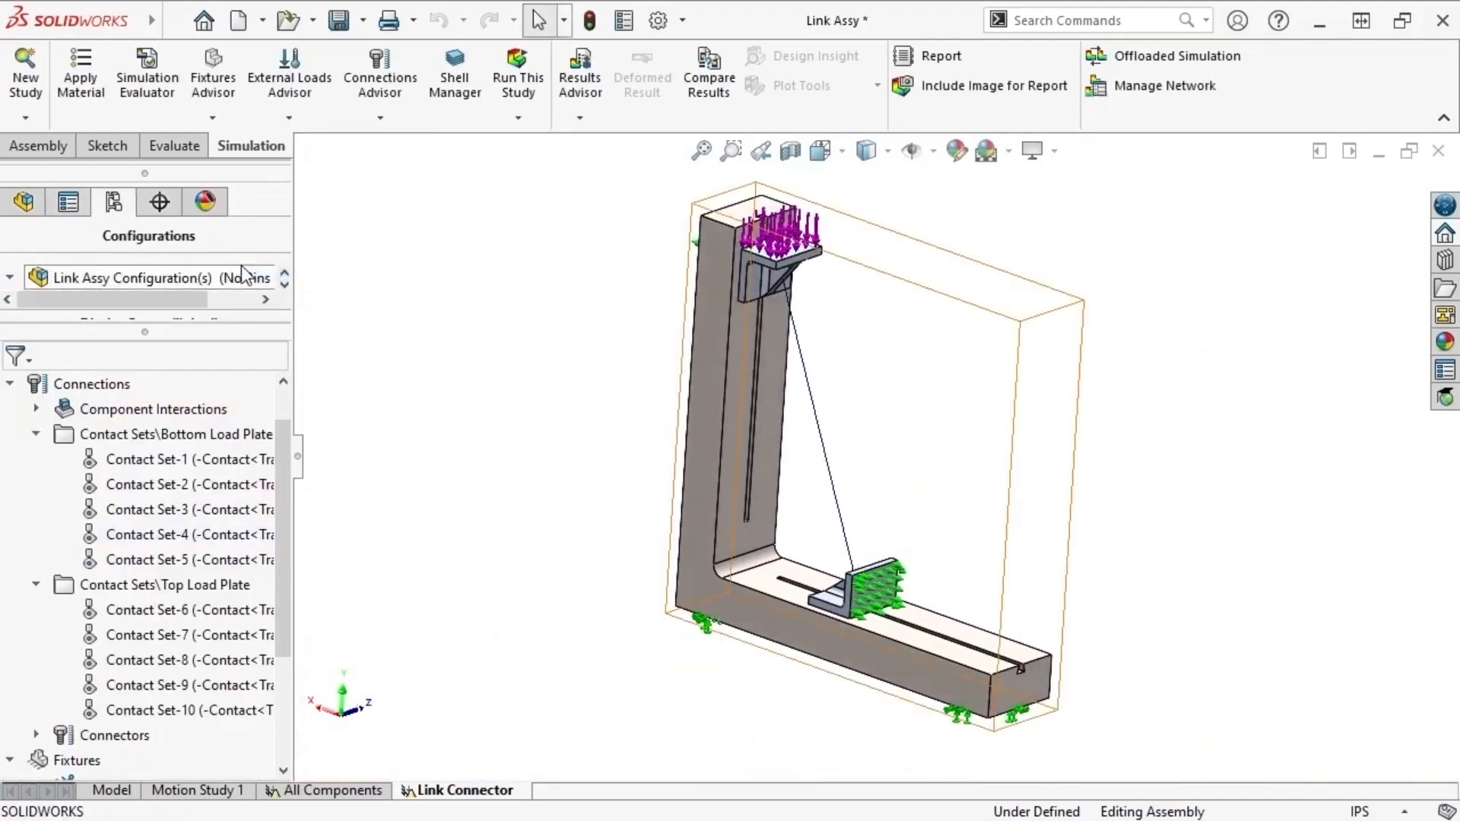
Switch to the J-hook assembly and activate its Static - Cylindrical study.
{"action": "left_click", "coordinate": [642, 78]}
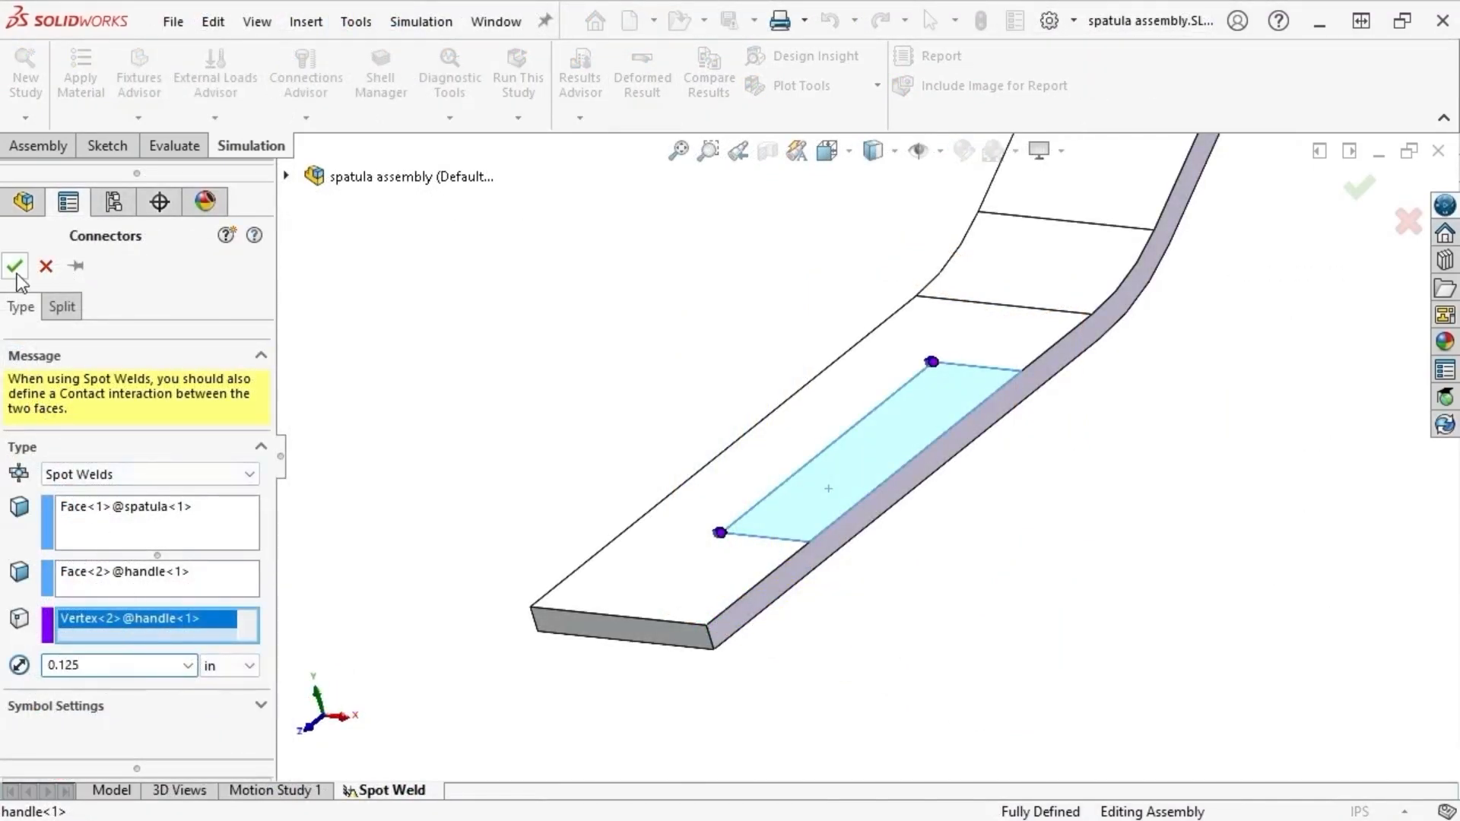
{"action": "left_click", "coordinate": [15, 268]}
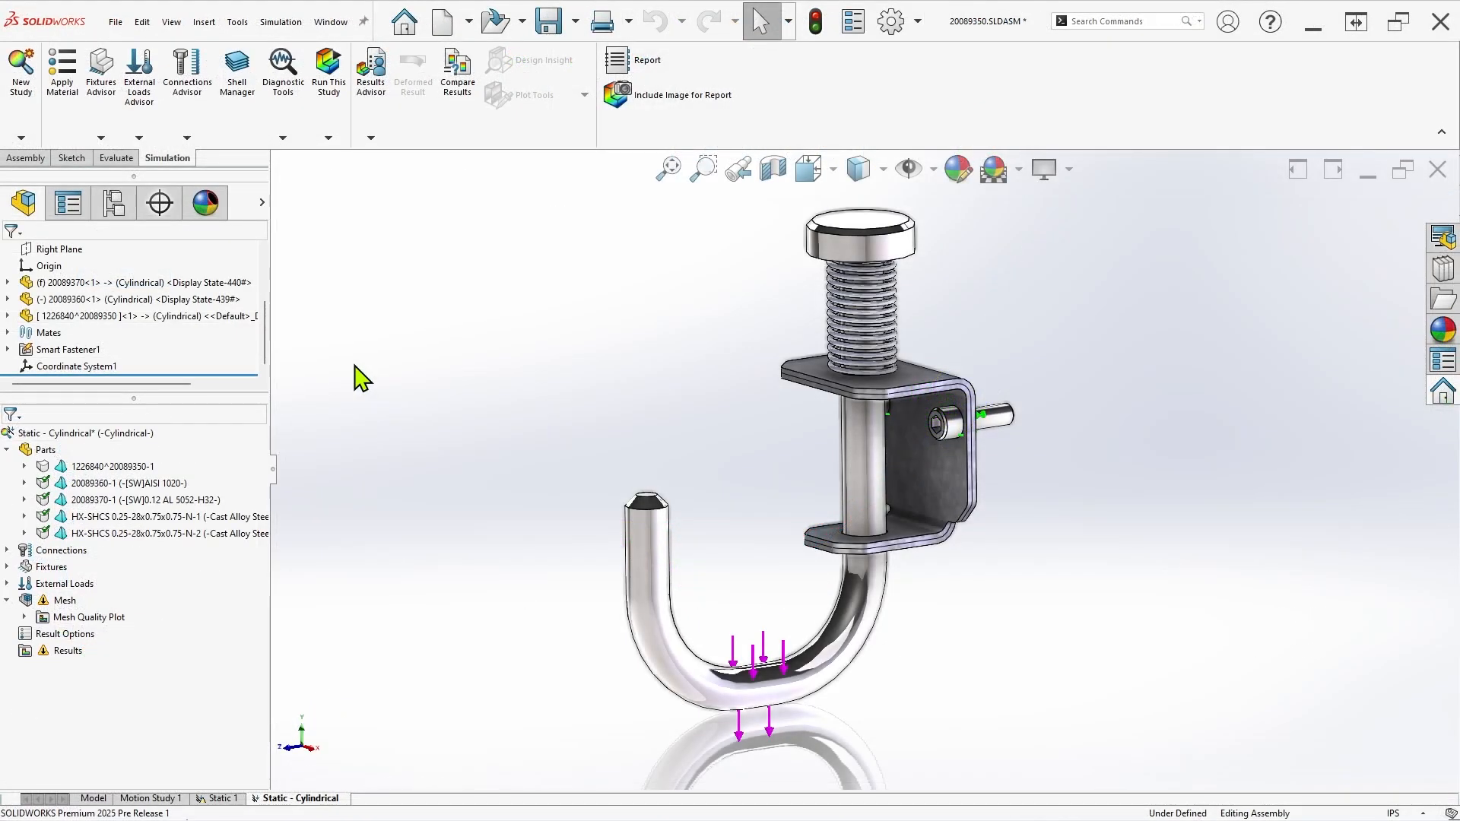
Exclude the coil spring and both cap screws from the analysis.
{"action": "left_click", "coordinate": [111, 465]}
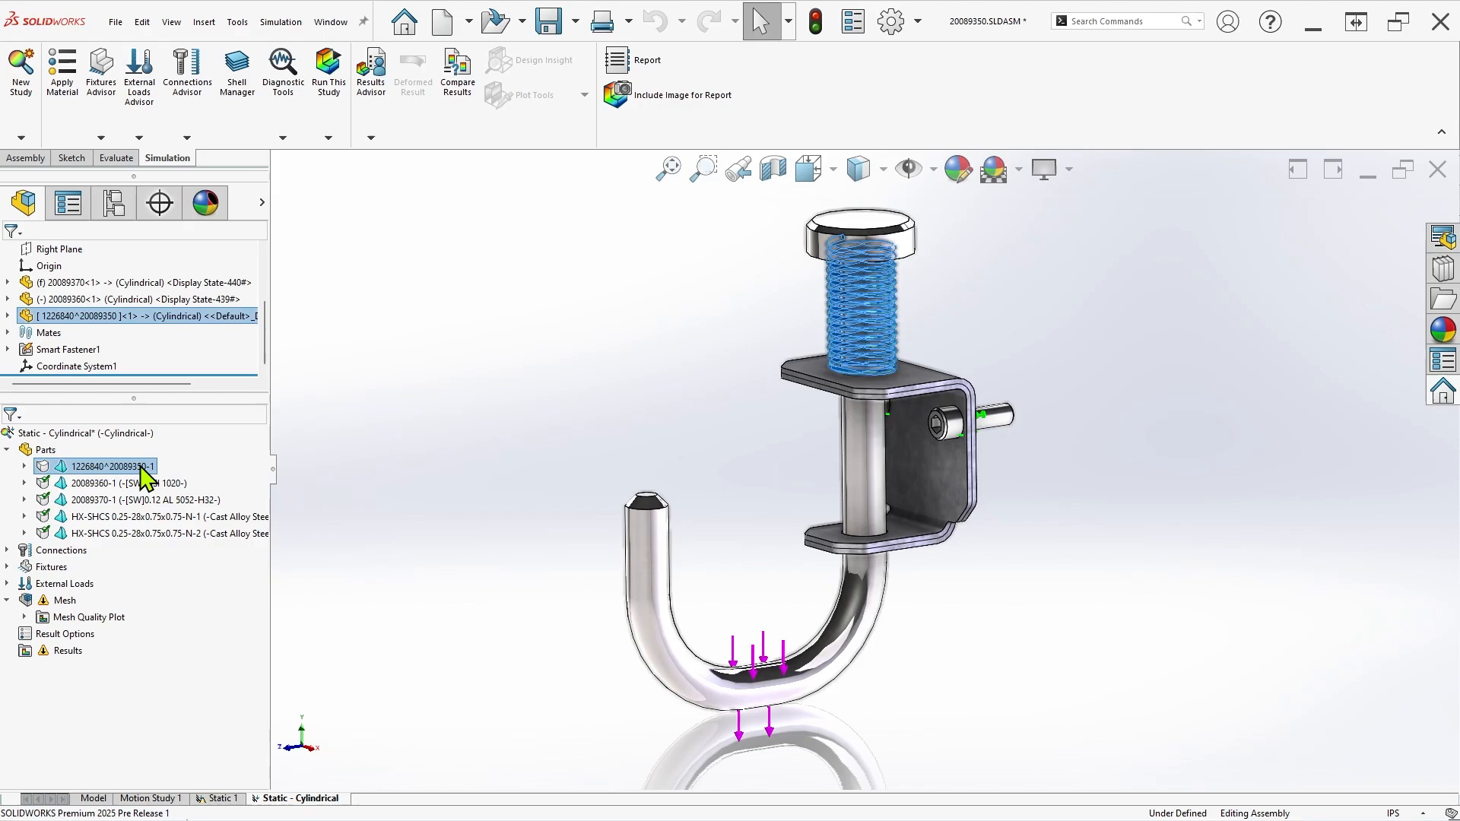
{"action": "right_click", "coordinate": [158, 517]}
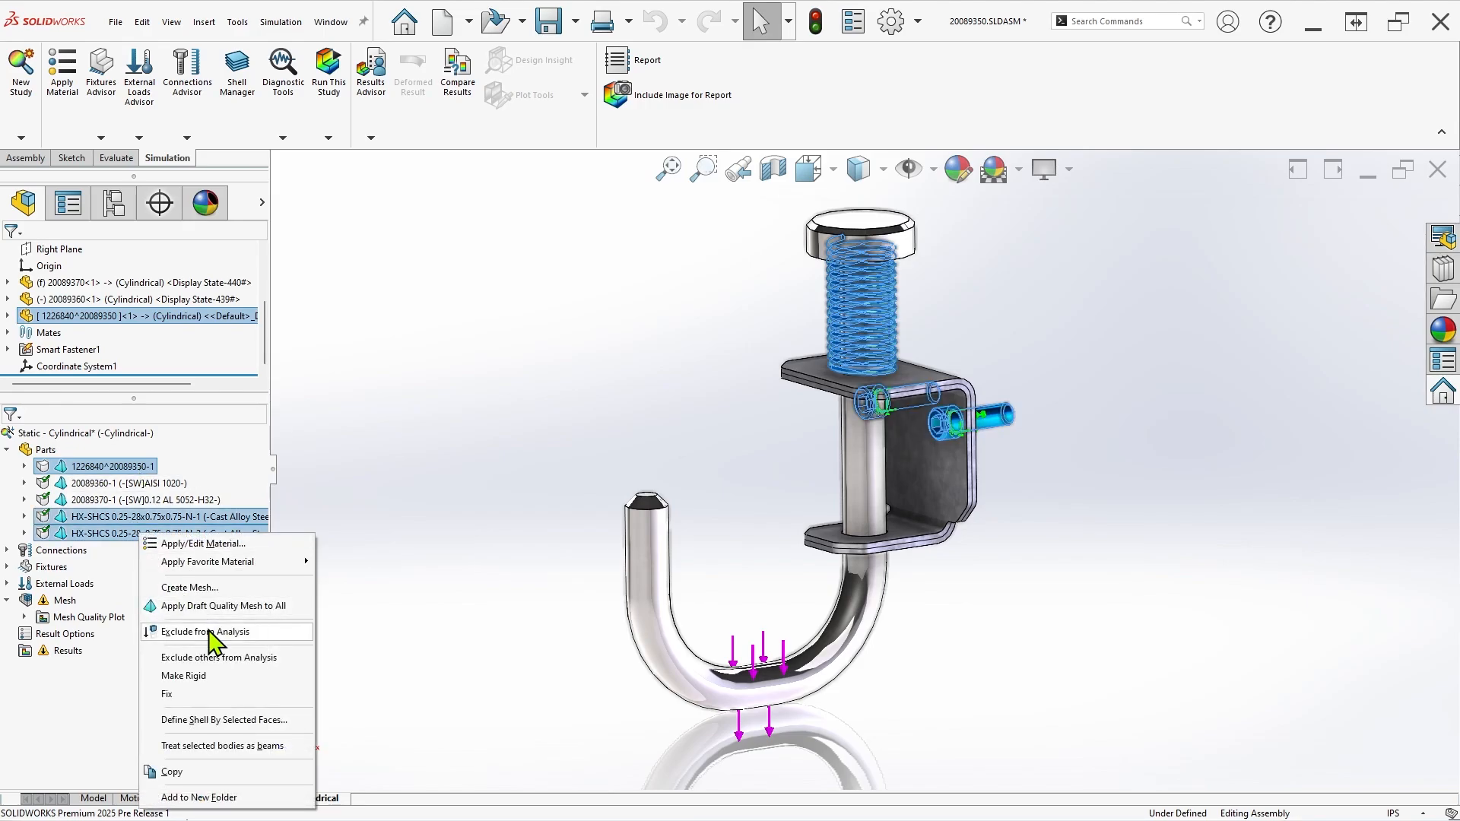
{"action": "left_click", "coordinate": [206, 633]}
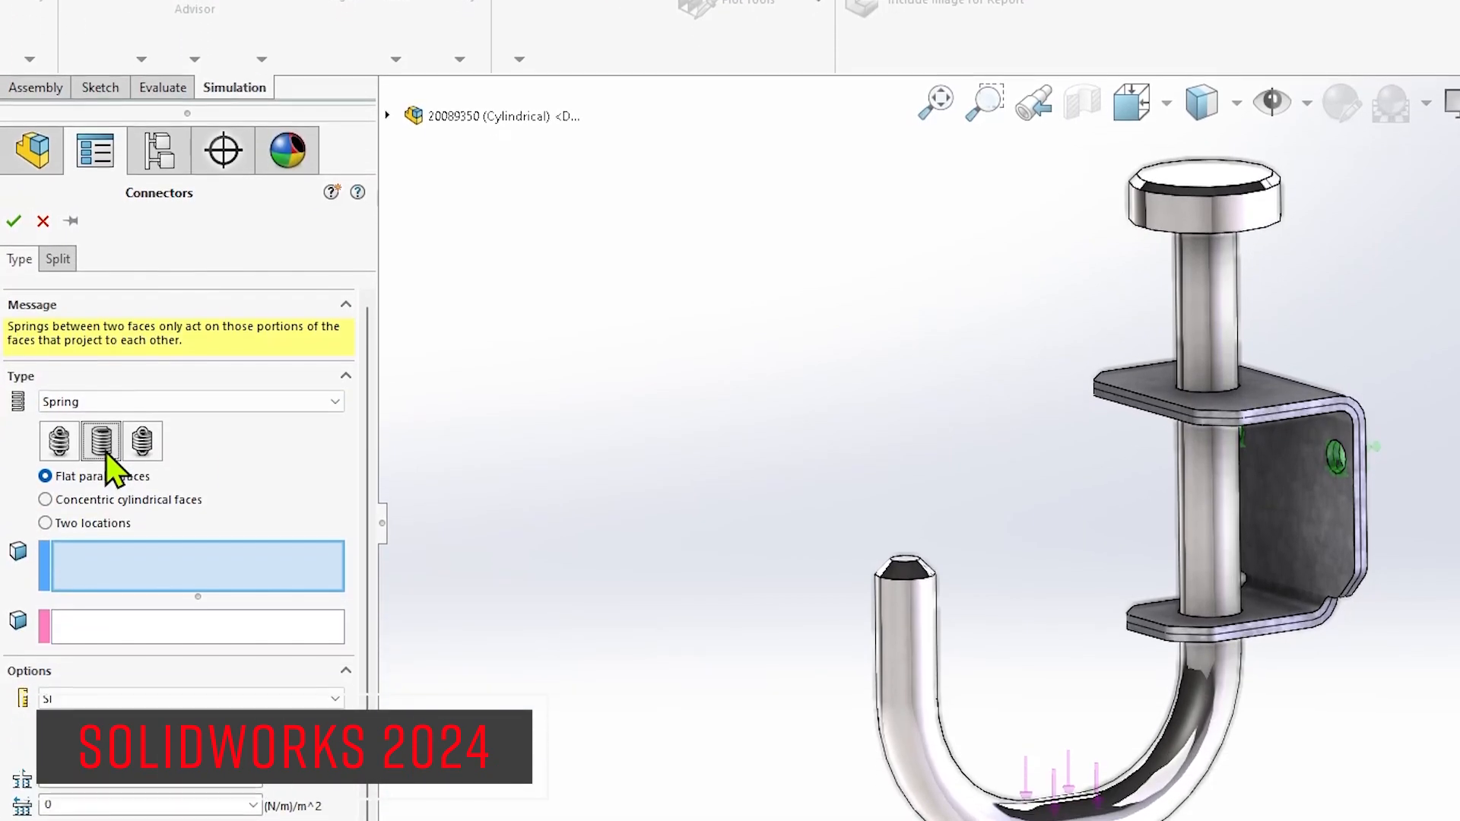
Add a flat-face Spring connector from the pin head to the bracket and run the study.
{"action": "left_click", "coordinate": [1201, 258]}
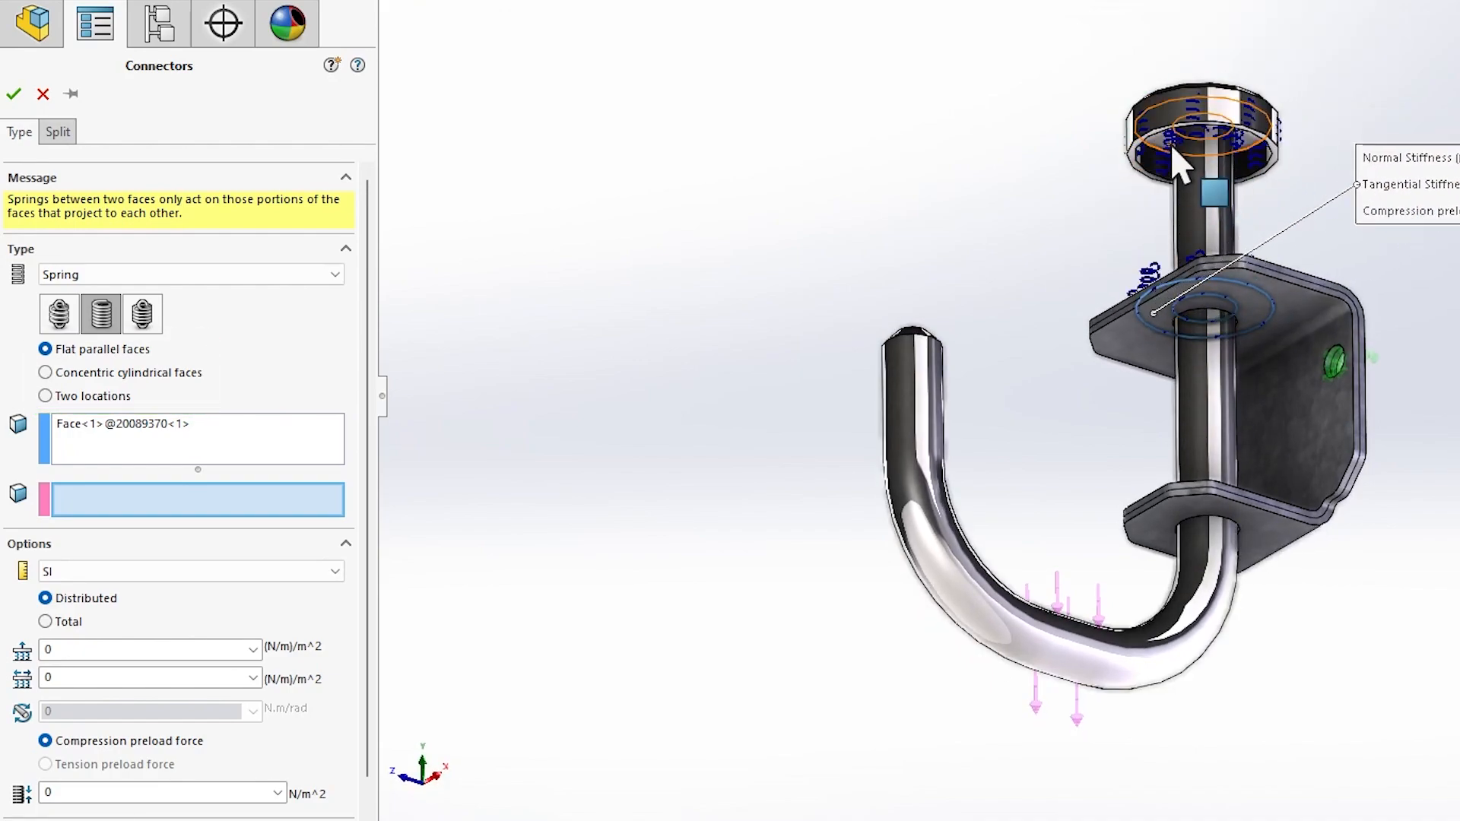
{"action": "left_click", "coordinate": [1202, 242]}
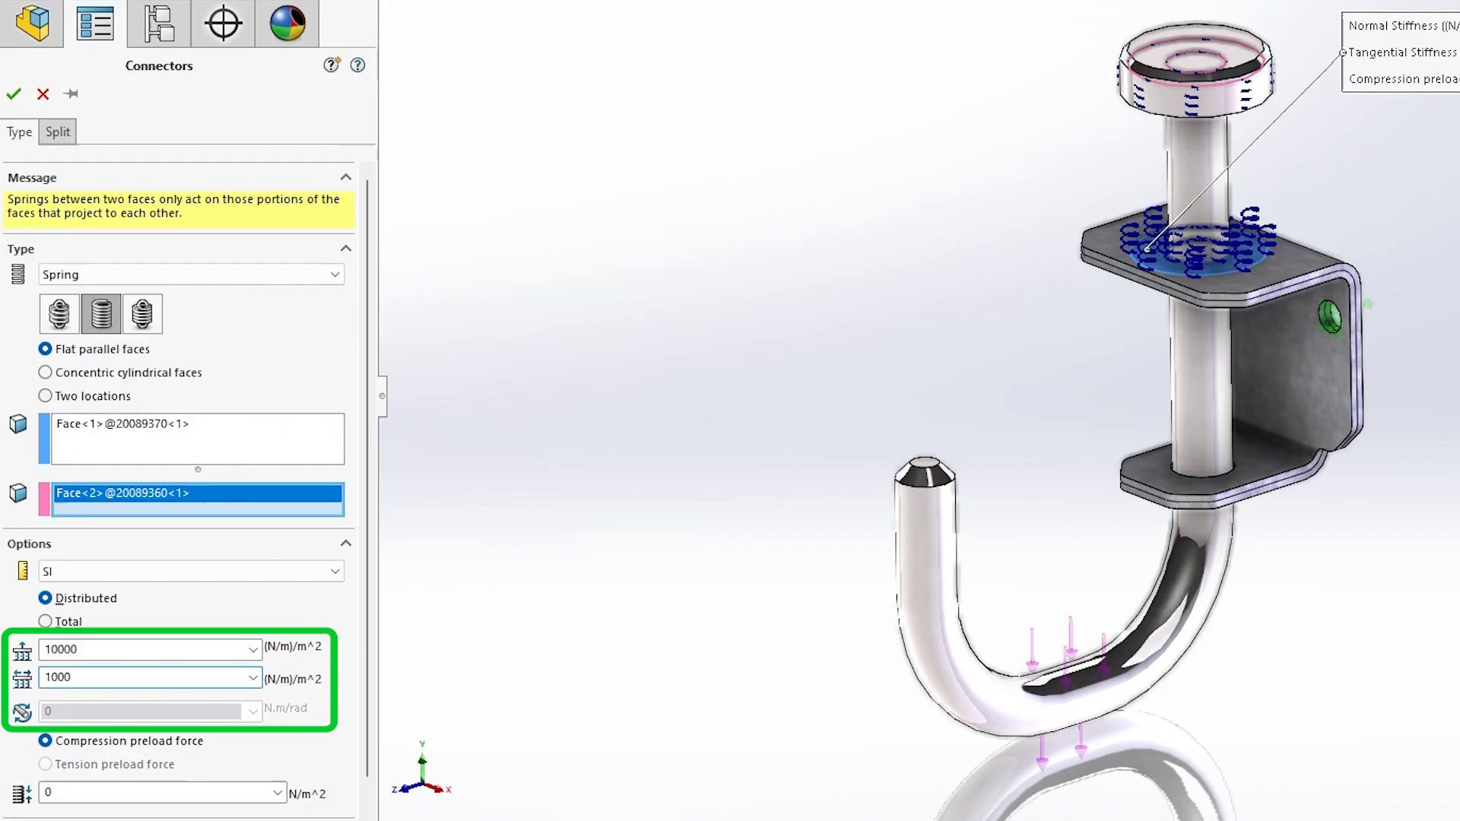
{"action": "left_click", "coordinate": [13, 93]}
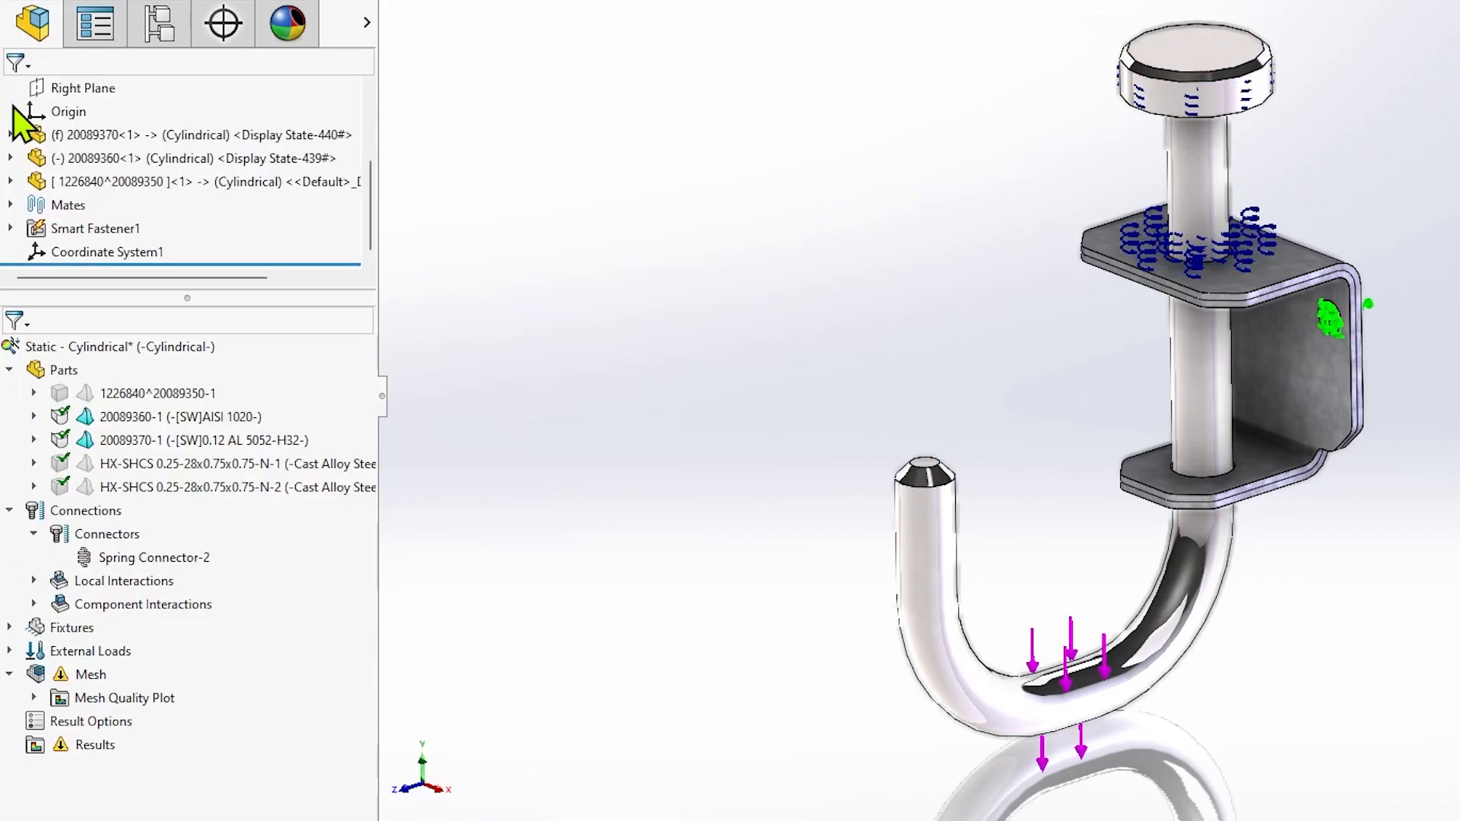
{"action": "left_click", "coordinate": [328, 70]}
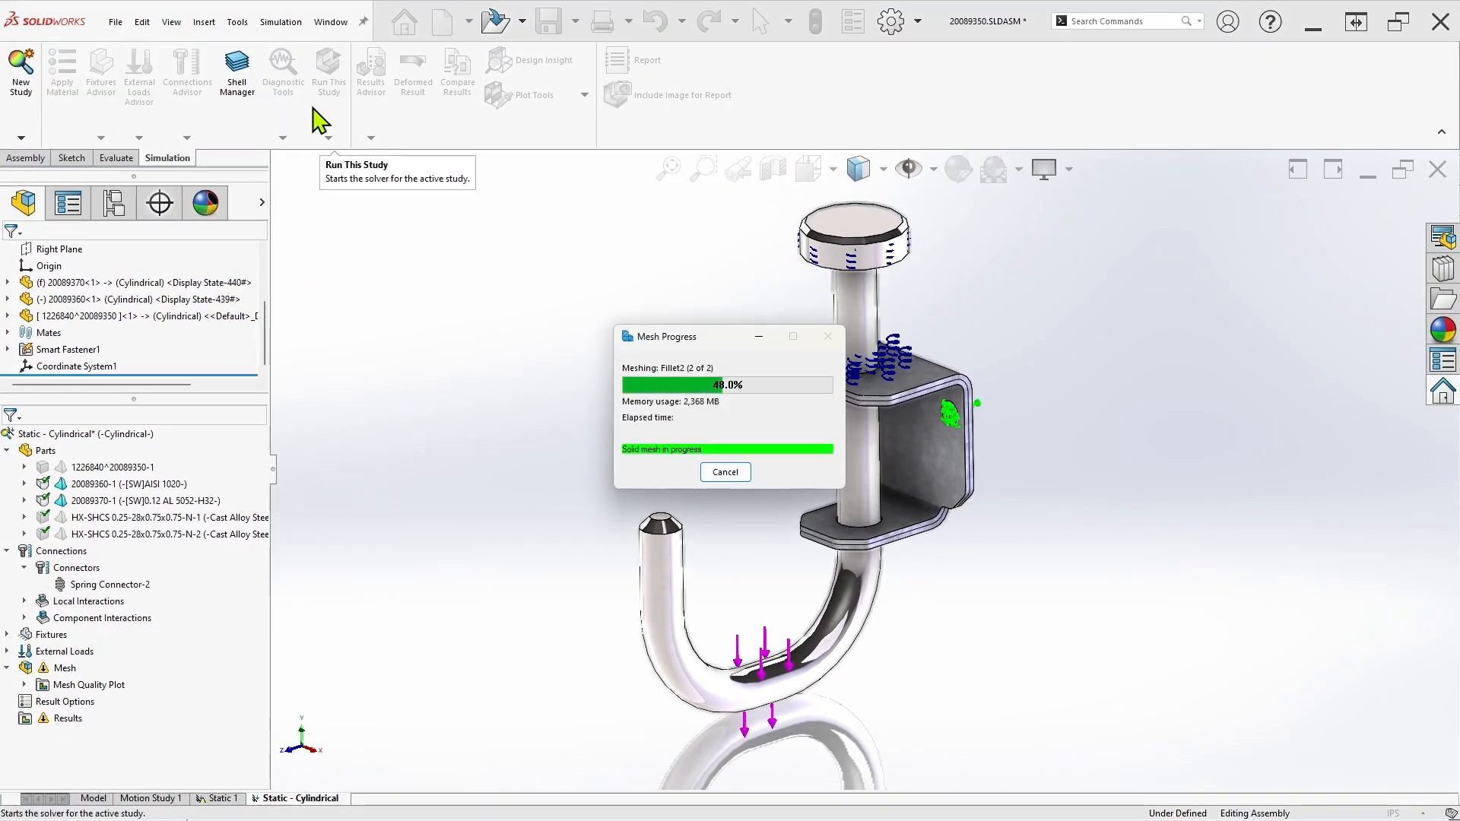
Define the General Spring faces with axial 10000, lateral 1000/500, torsional 2000, bending 1000.
{"action": "left_click", "coordinate": [328, 70]}
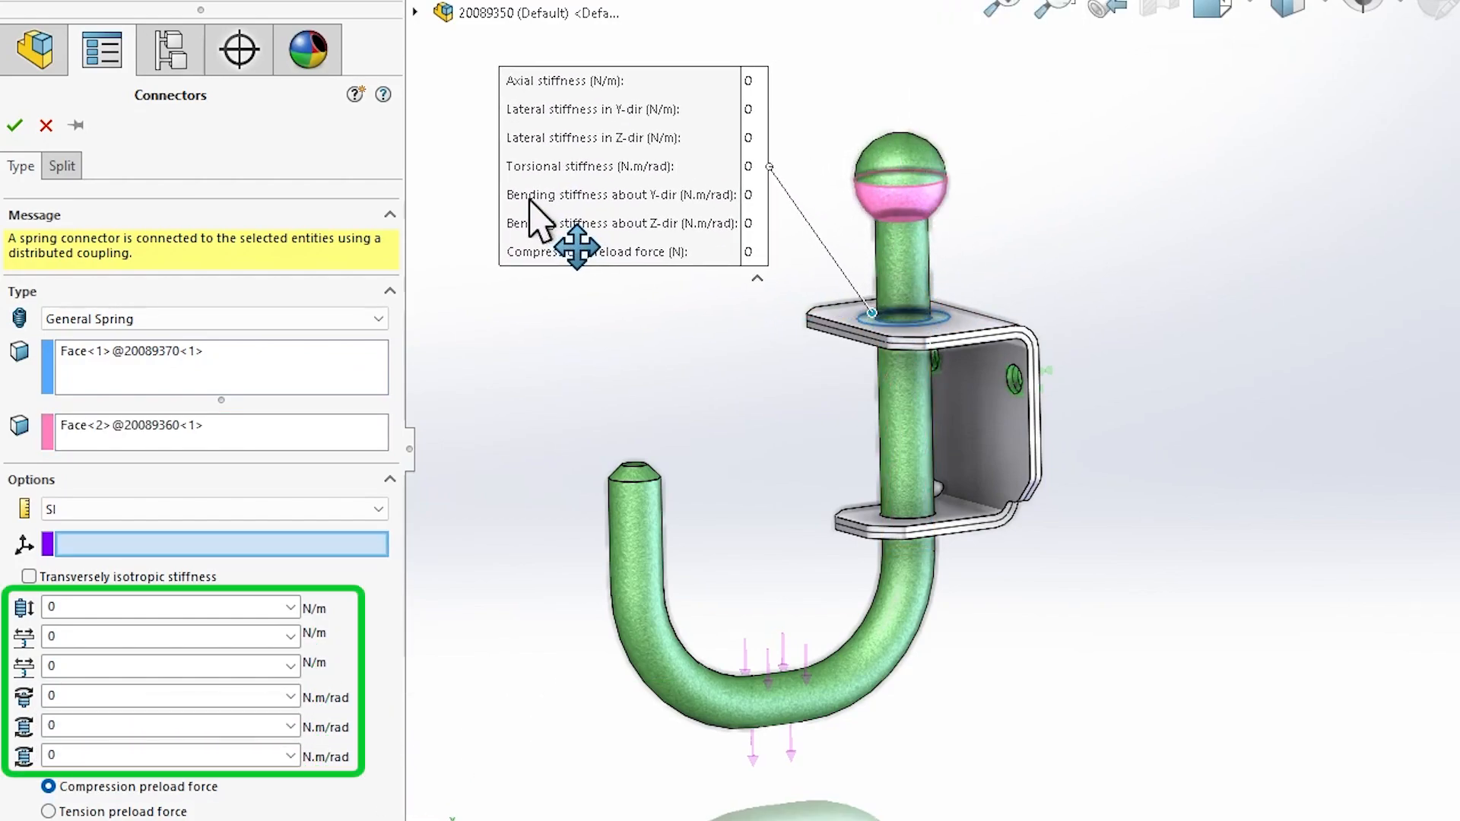
{"action": "mouse_move", "coordinate": [89, 606]}
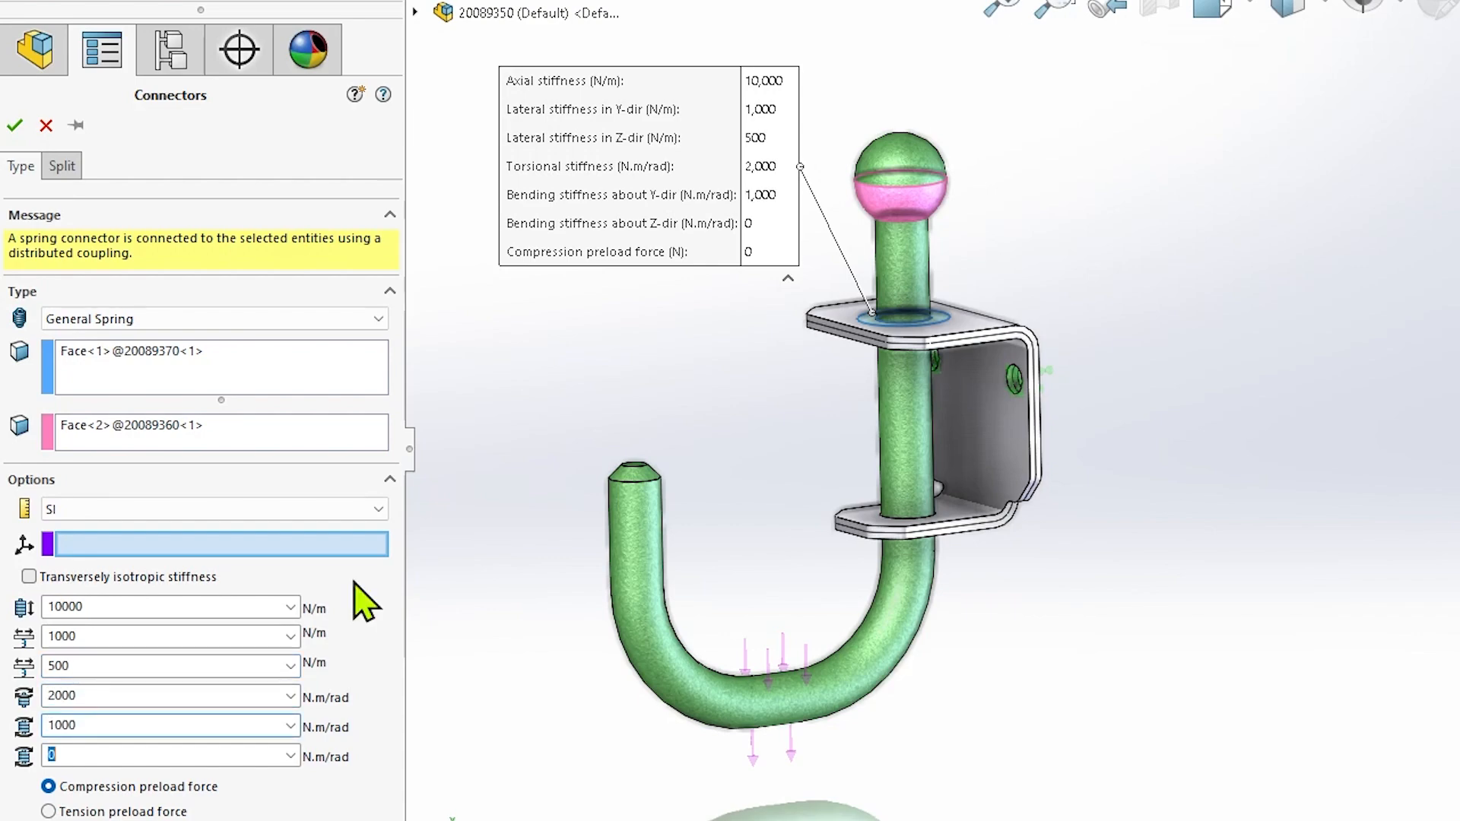
{"action": "left_click", "coordinate": [355, 94]}
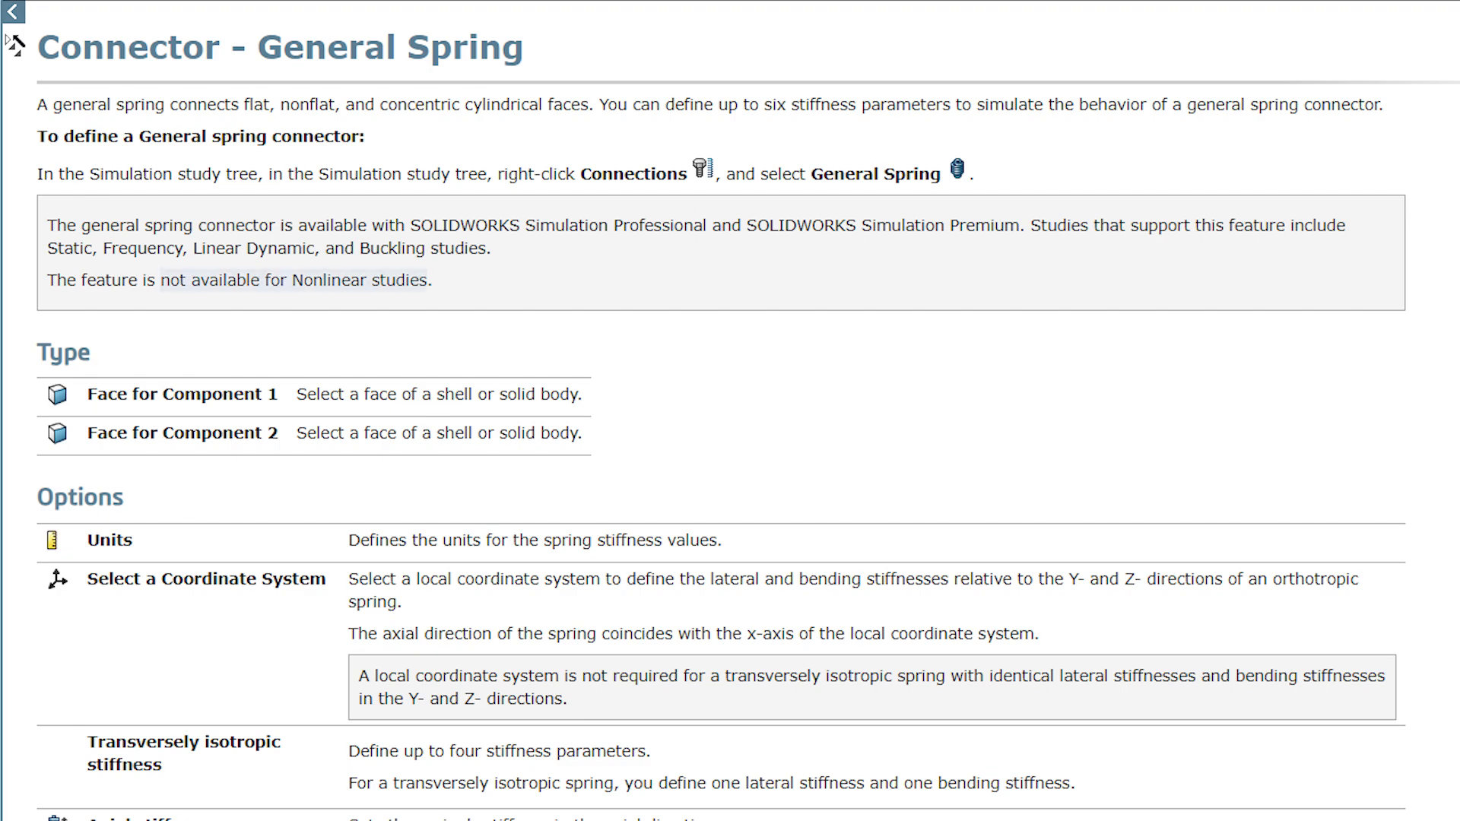
Browse the Connector - General Spring help topic's Type and Options tables.
{"action": "left_click_drag", "start_coordinate": [160, 280], "coordinate": [429, 279]}
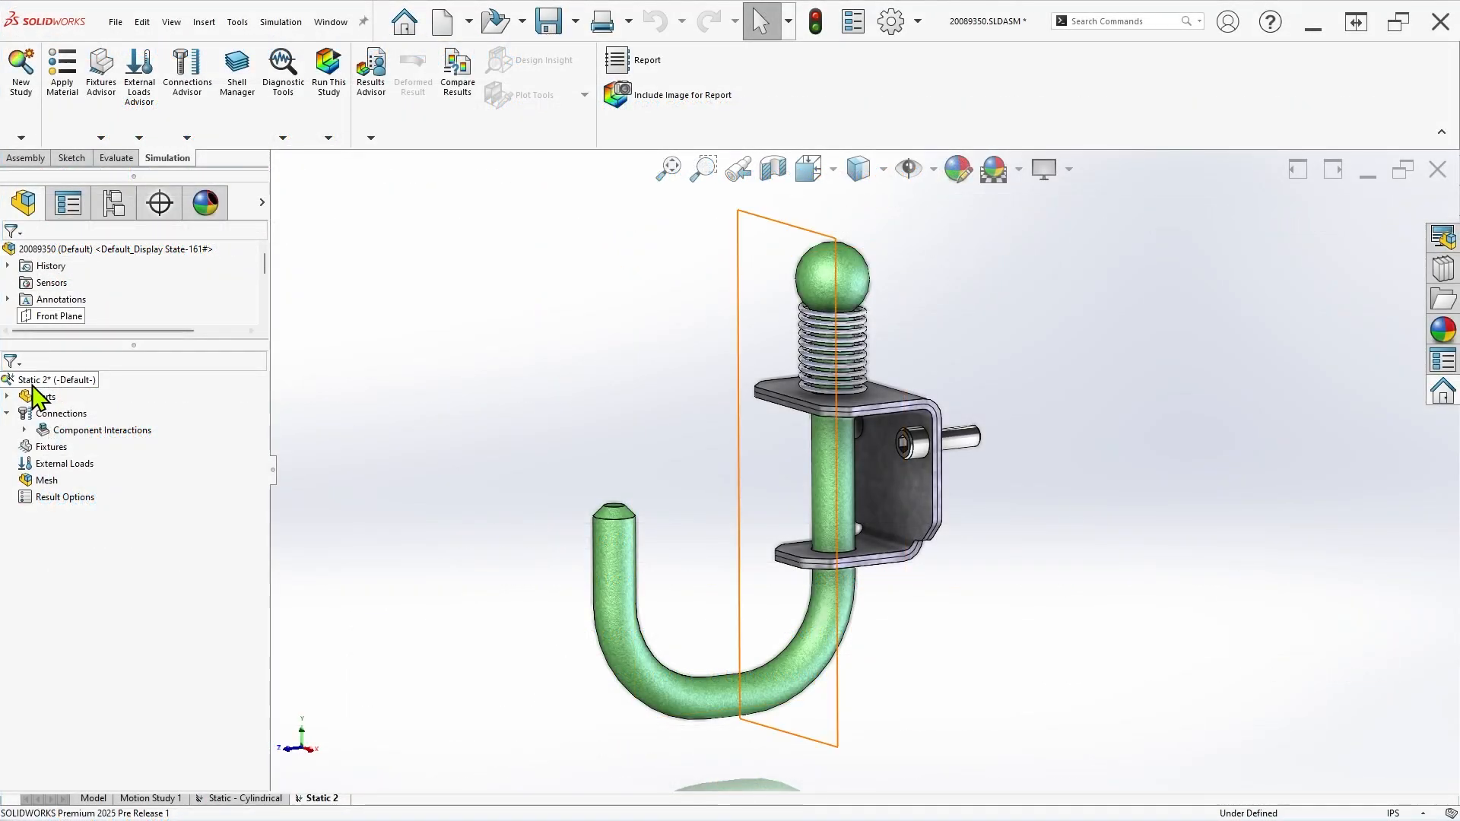
Set global interaction to Contact and add a local contact interaction between two faces.
{"action": "left_click", "coordinate": [101, 429]}
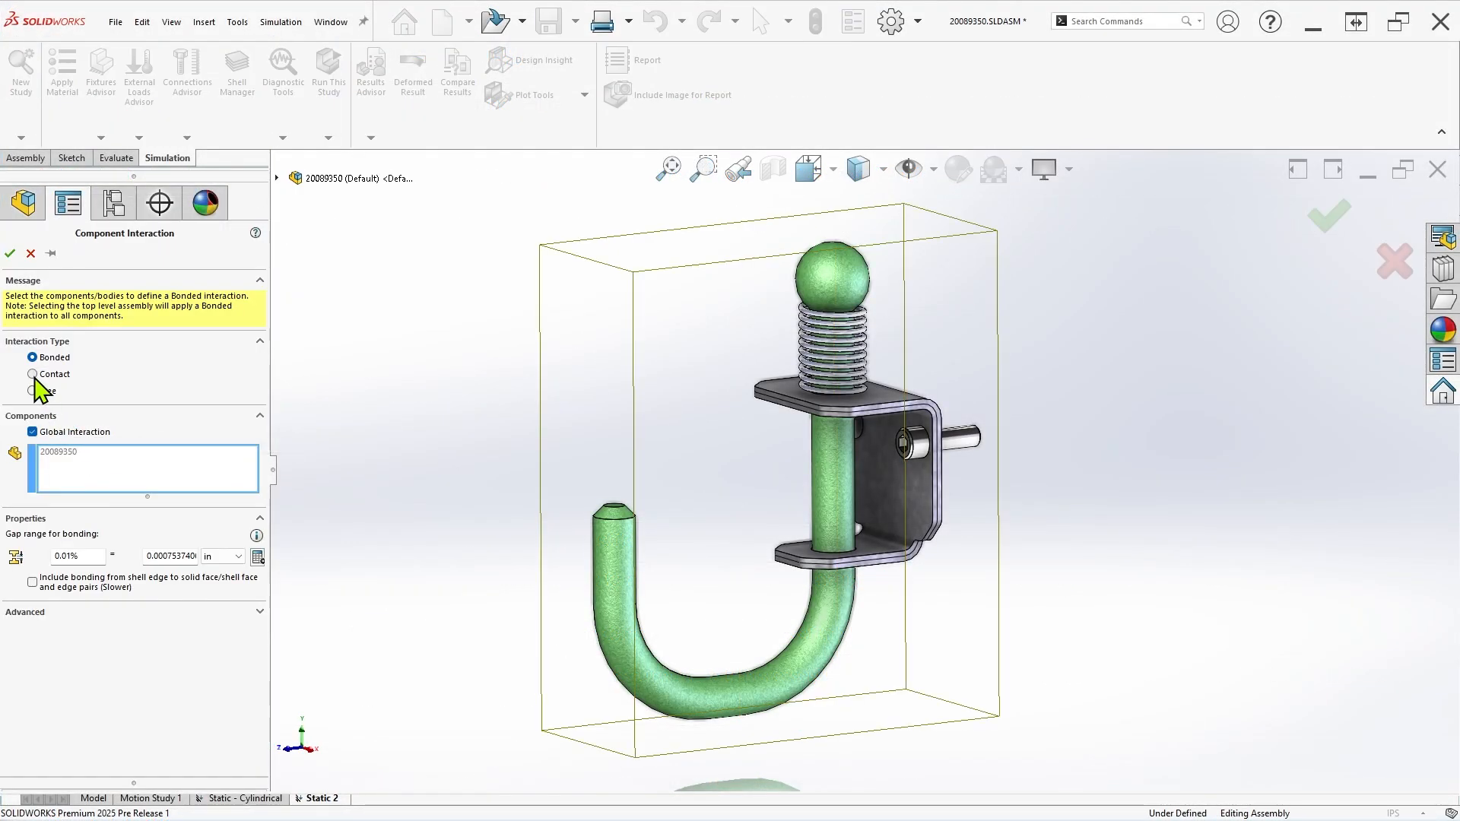
{"action": "right_click", "coordinate": [61, 413]}
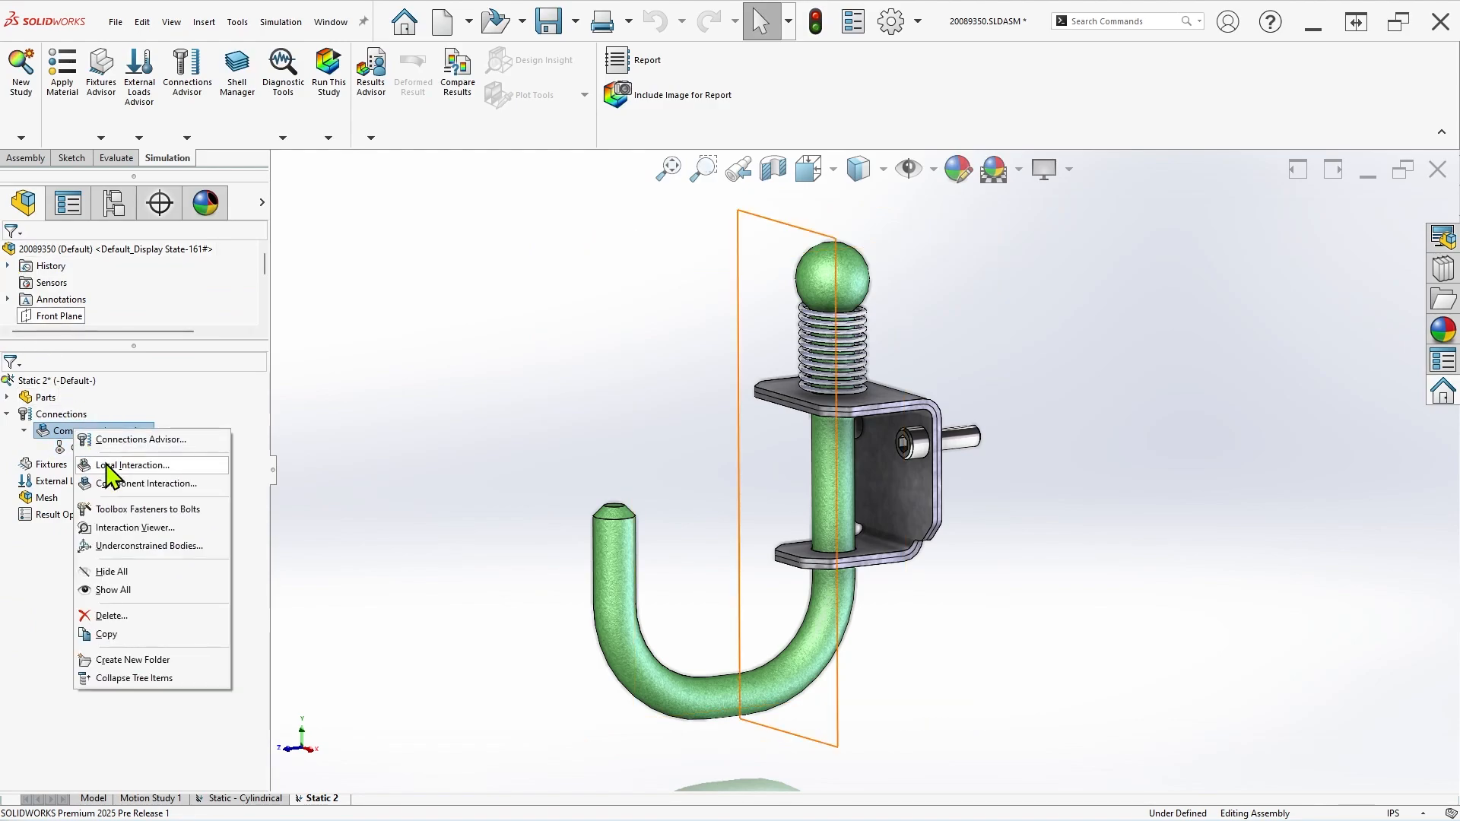
{"action": "left_click", "coordinate": [134, 466]}
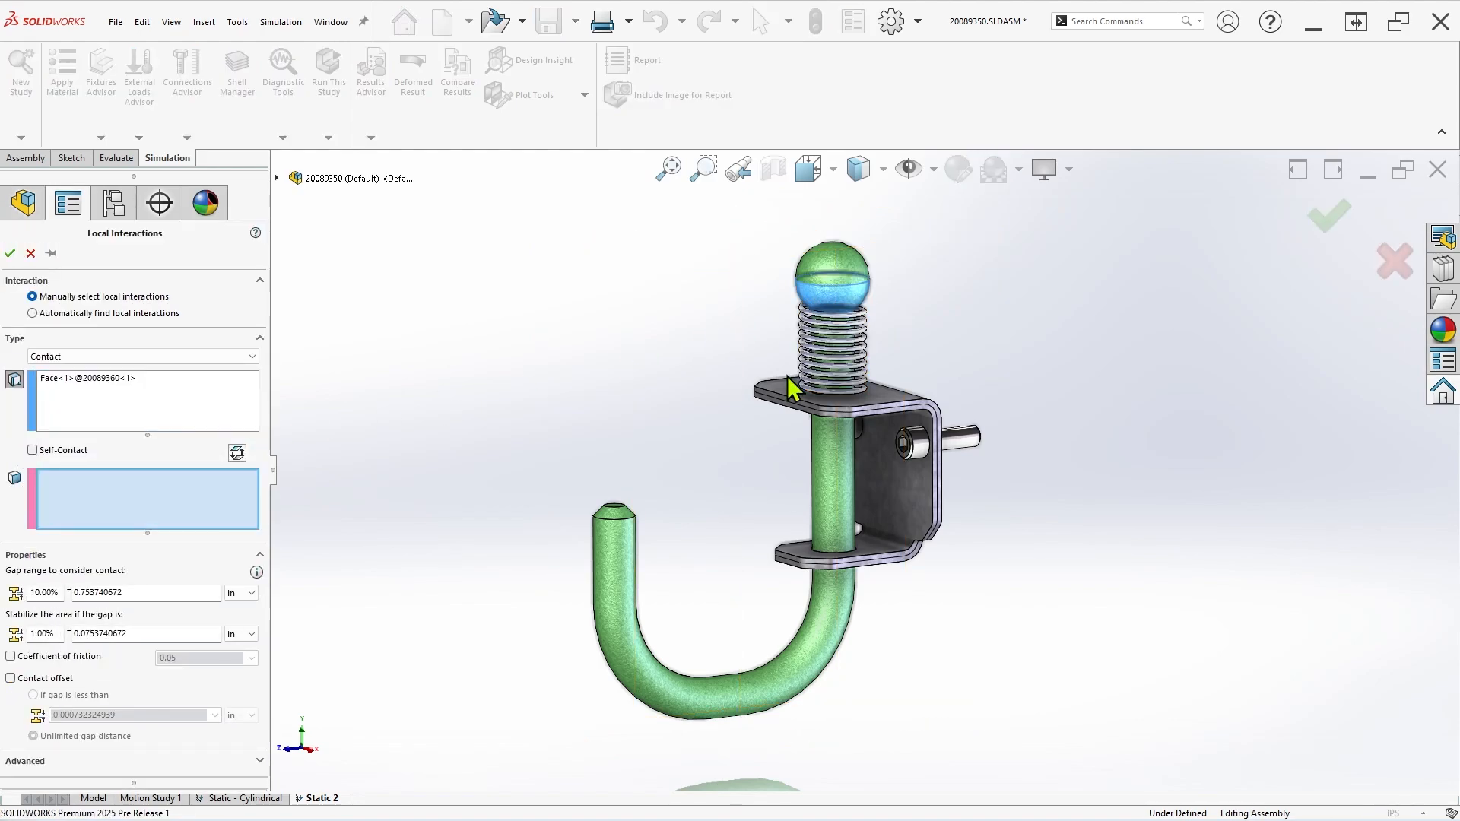
{"action": "left_click", "coordinate": [9, 254]}
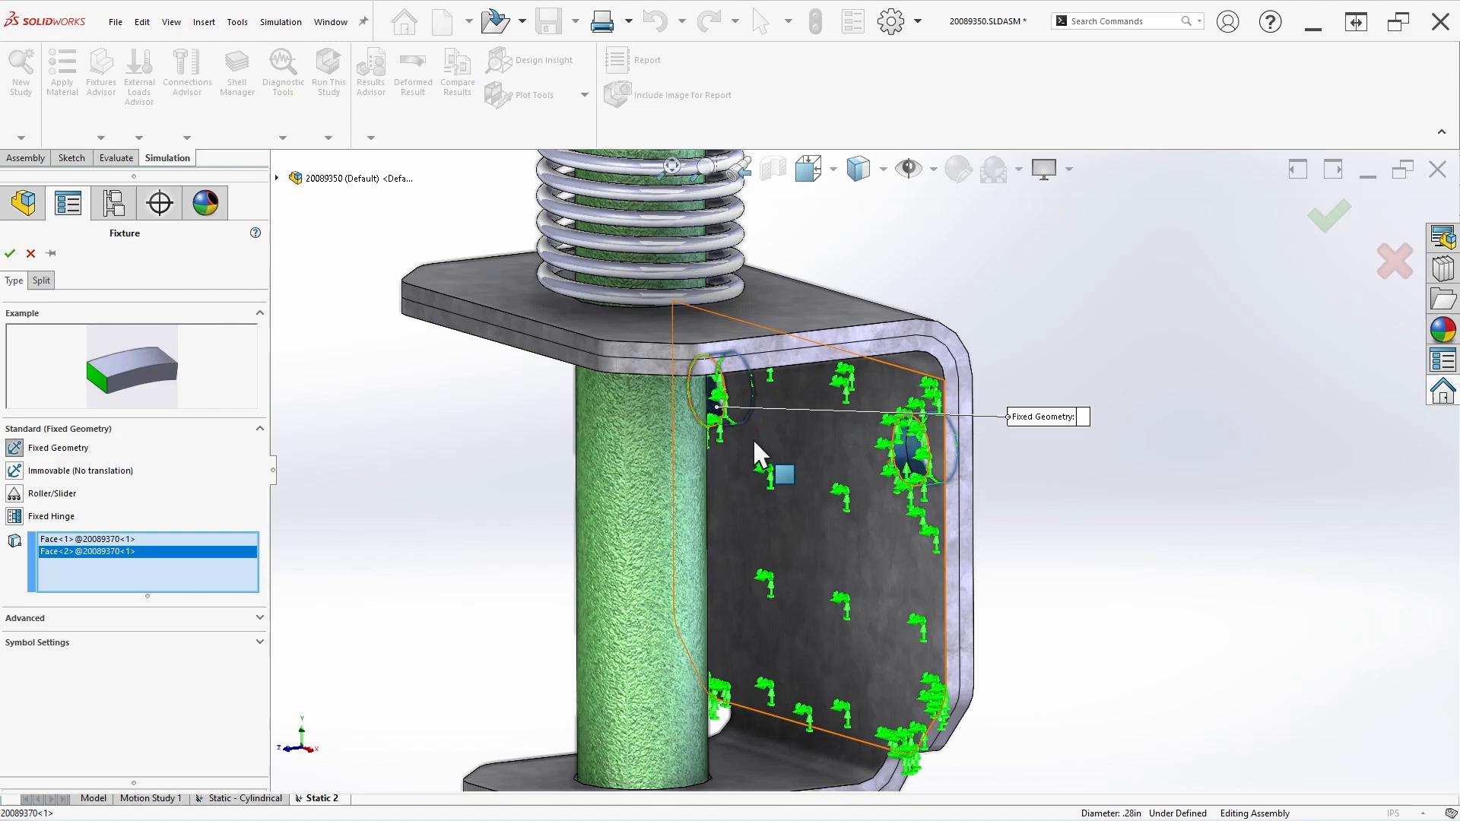
Fix the bracket's bolt holes and apply a 150 N downward force on the hook's bottom face.
{"action": "left_click", "coordinate": [11, 254]}
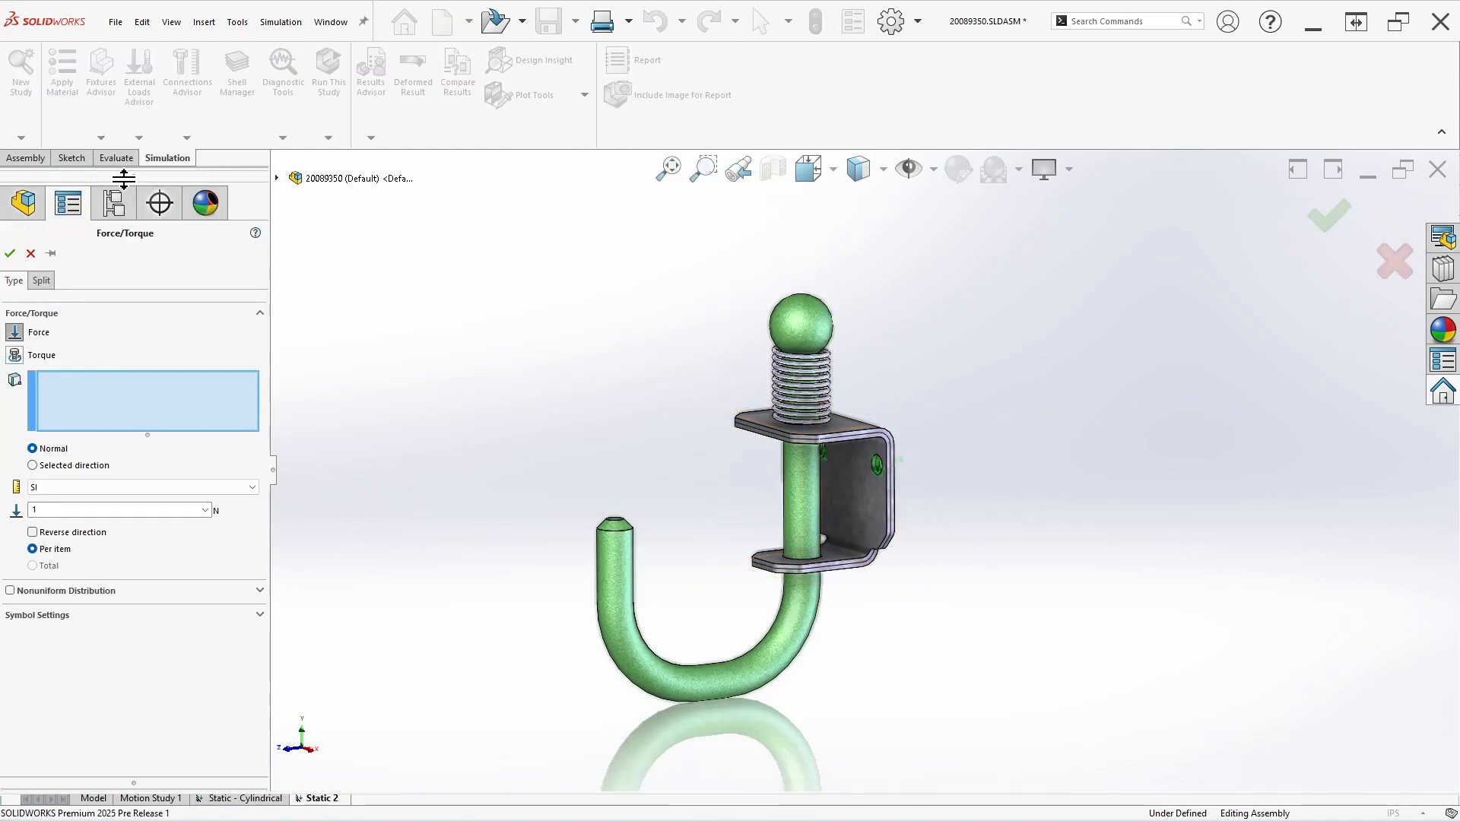
{"action": "left_click", "coordinate": [712, 679]}
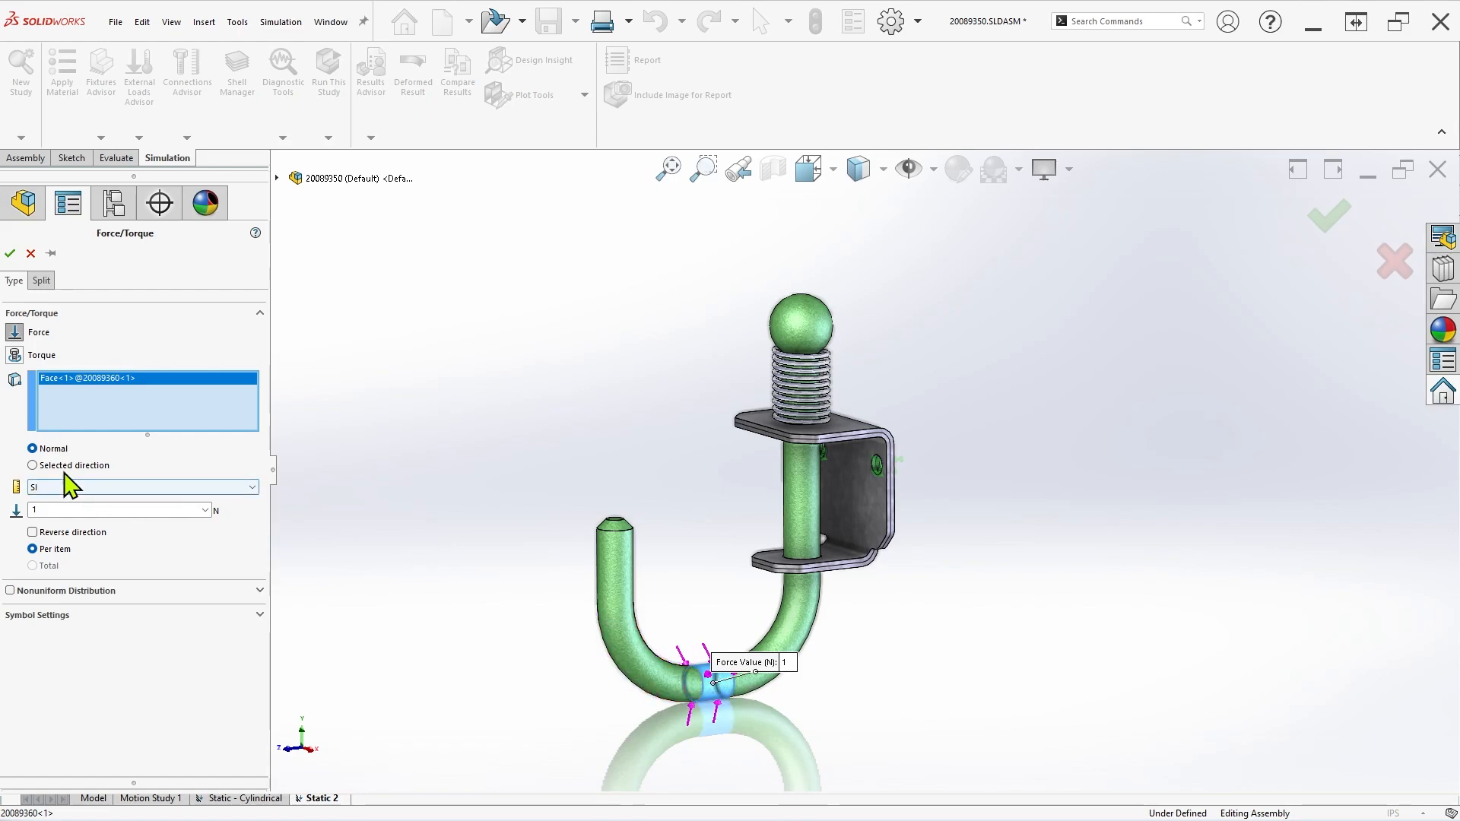
{"action": "left_click", "coordinate": [342, 262]}
{"action": "type", "text": "150"}
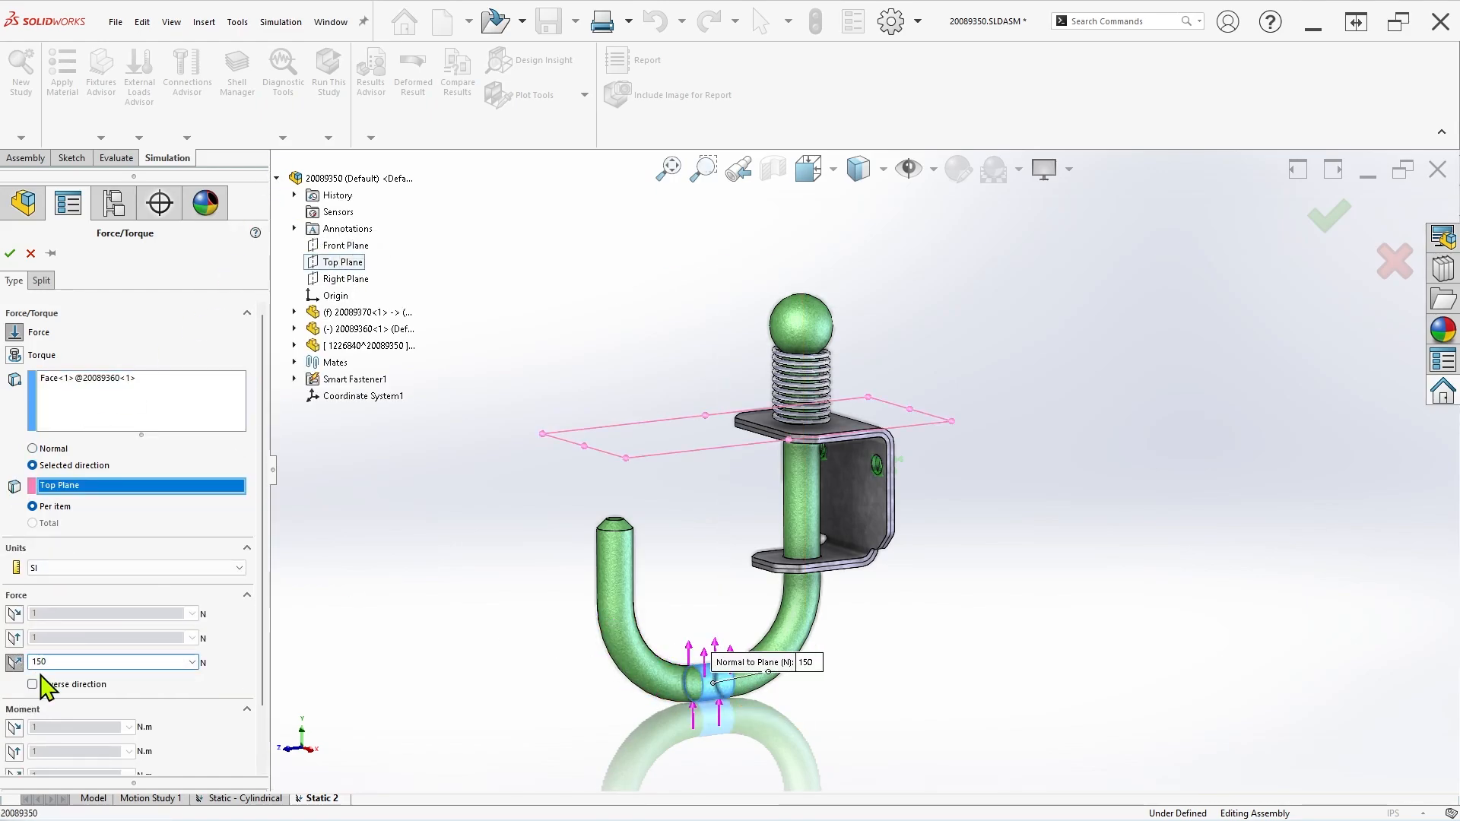
{"action": "left_click", "coordinate": [10, 254]}
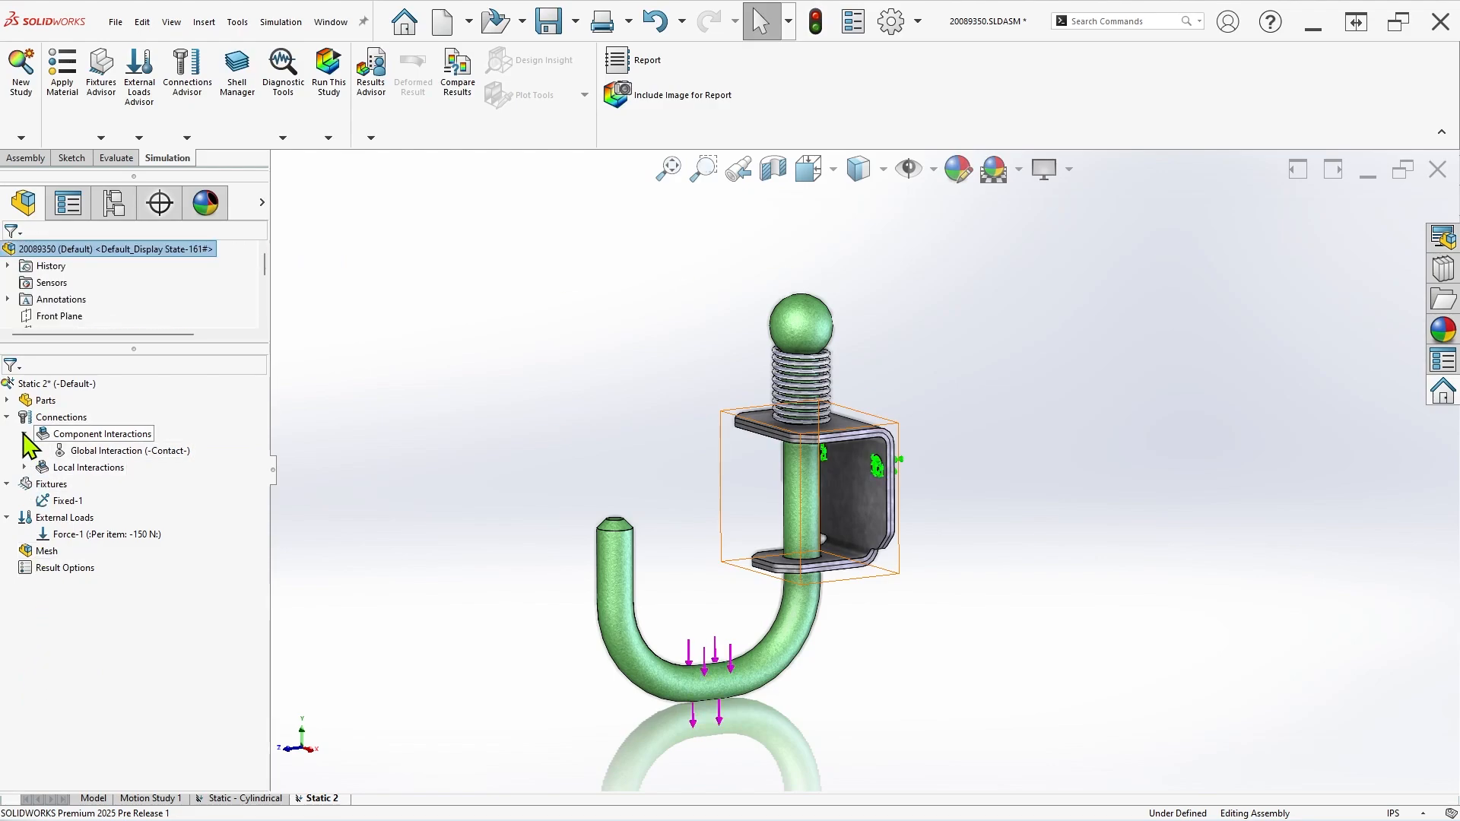
{"action": "left_click", "coordinate": [44, 400]}
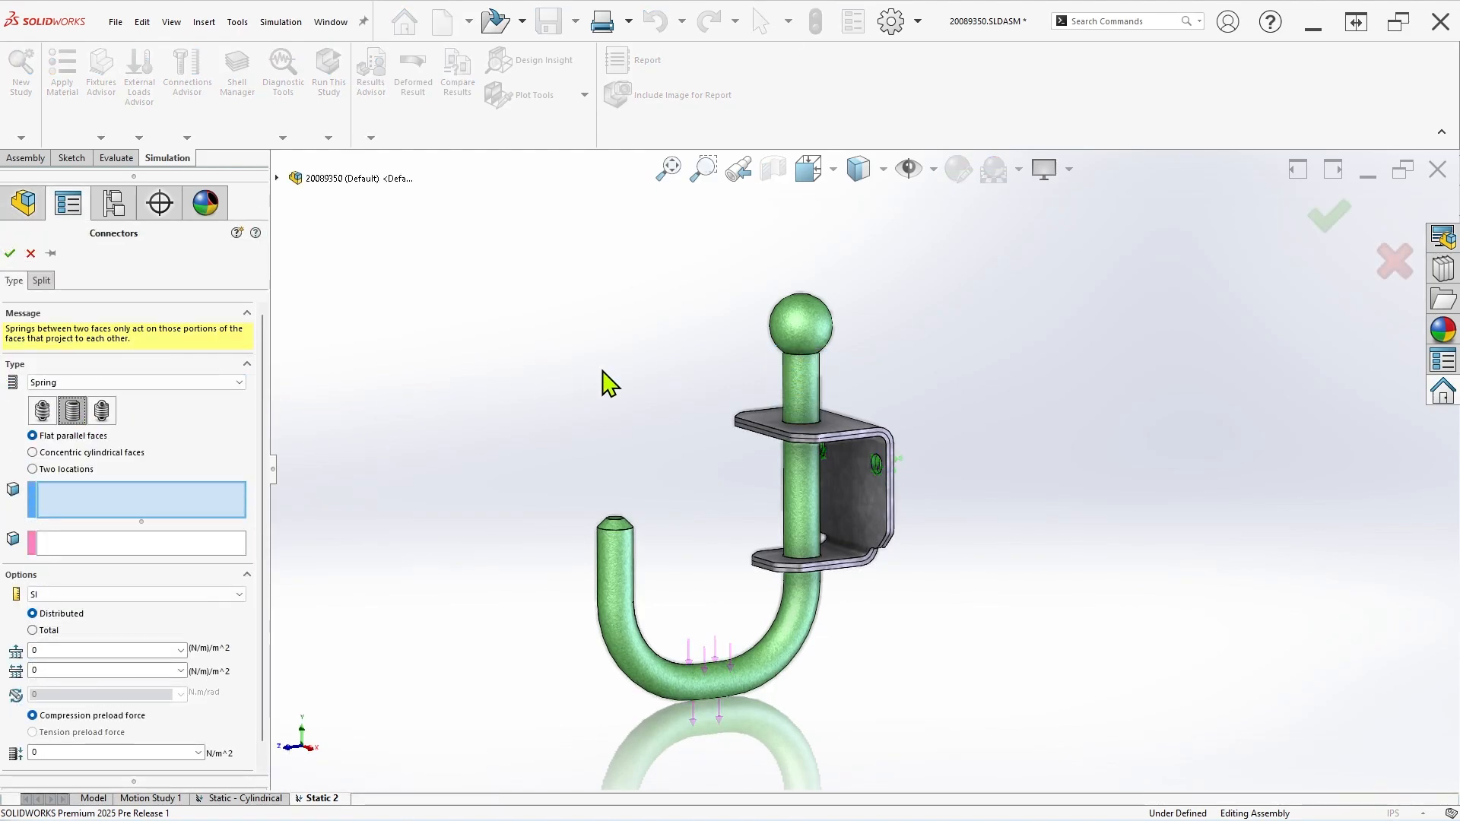
{"action": "left_click", "coordinate": [806, 391]}
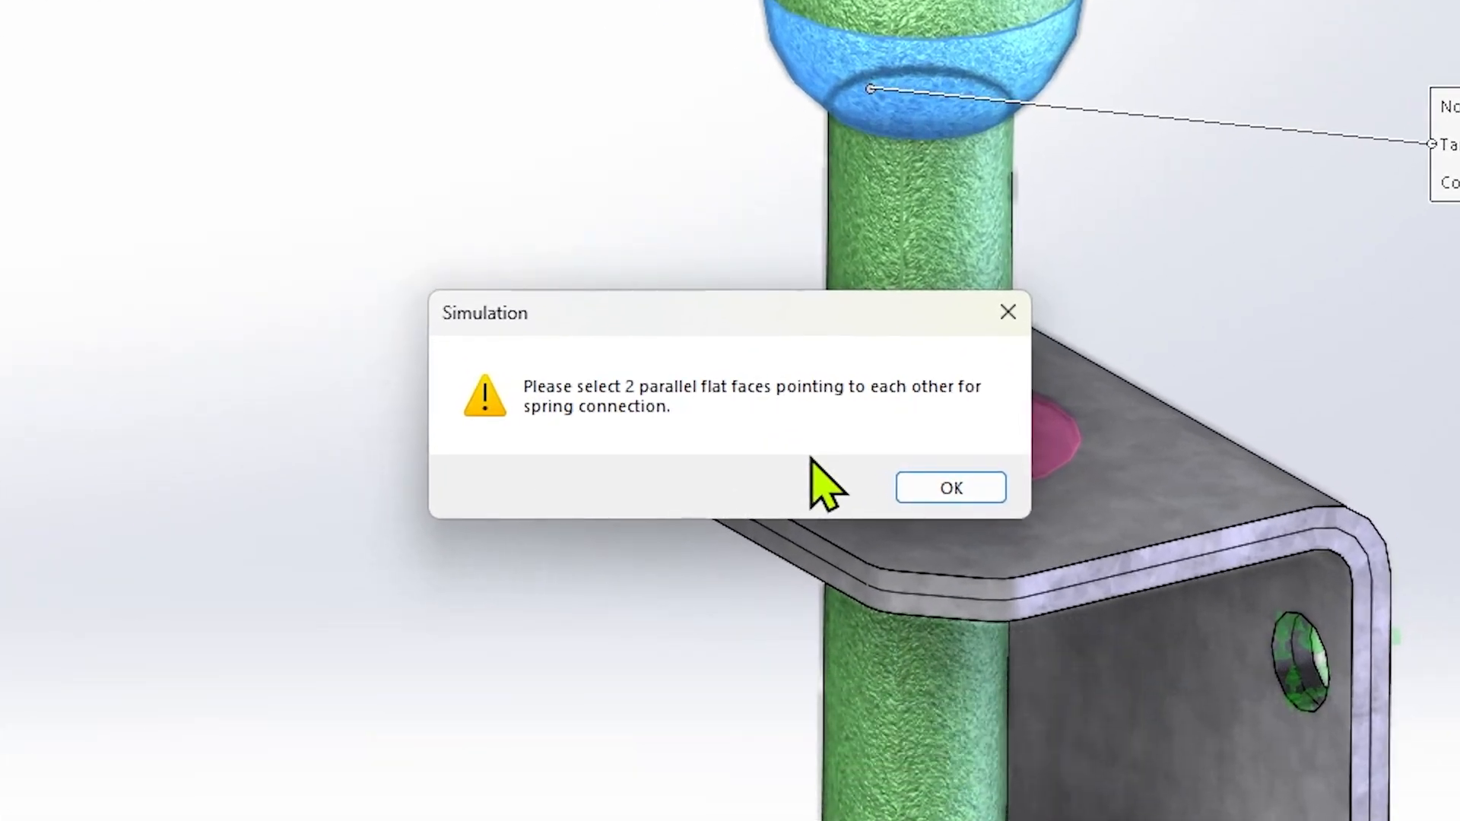
{"action": "left_click", "coordinate": [949, 486]}
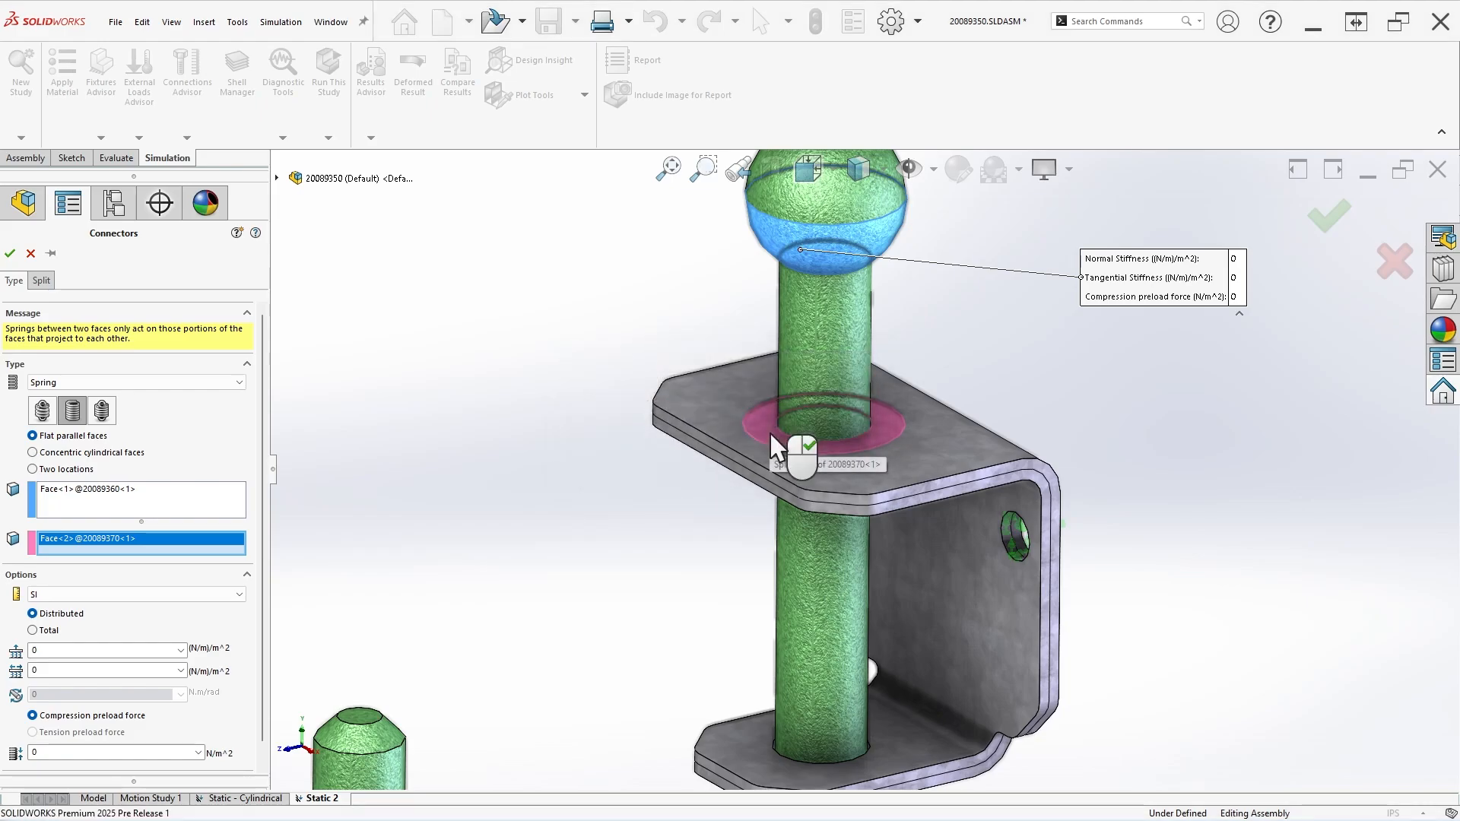
{"action": "left_click", "coordinate": [10, 254]}
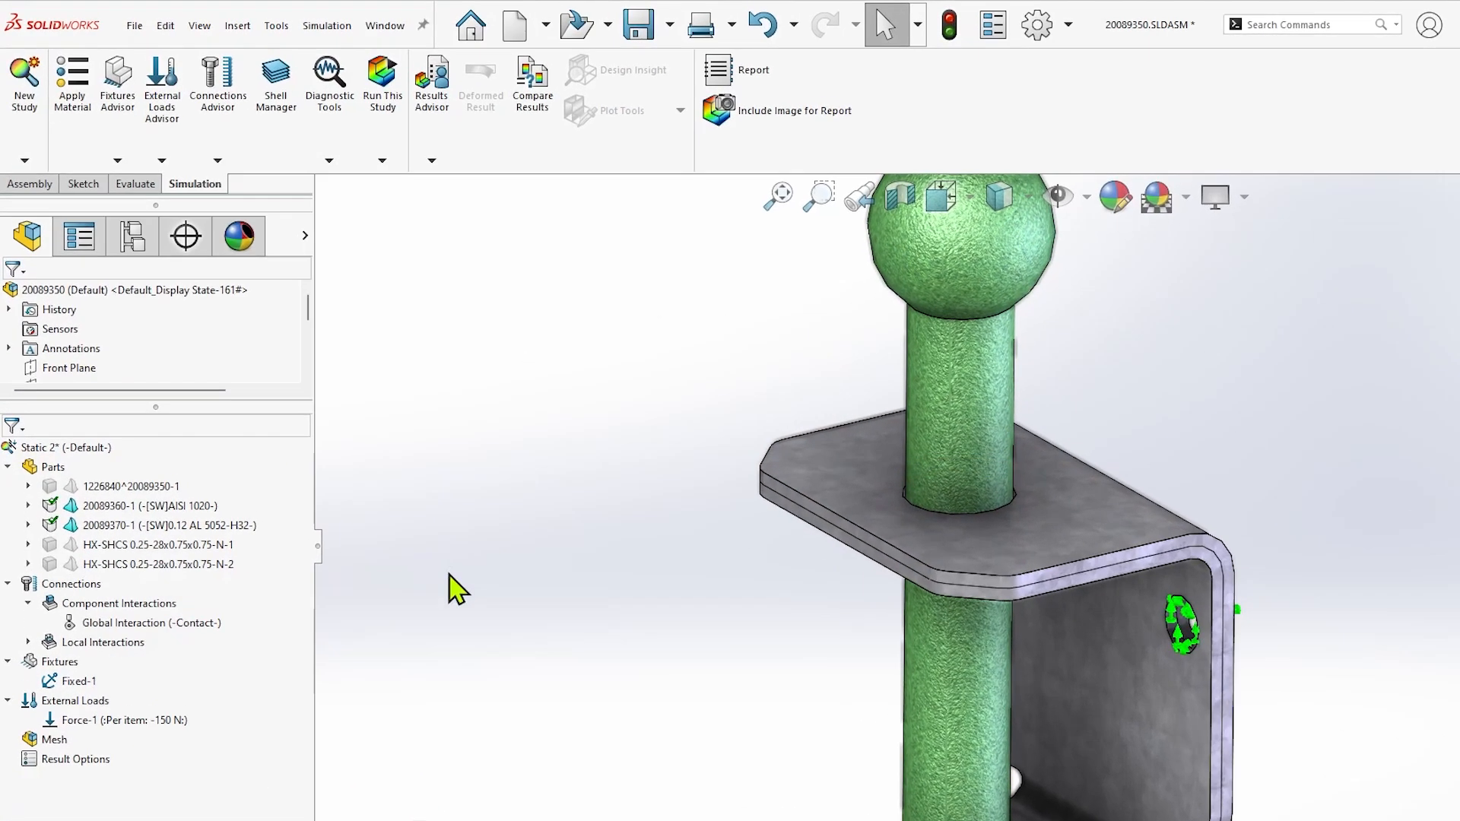
Add a General Spring connector with axial stiffness 10000 N/m and transversely isotropic stiffness enabled.
{"action": "right_click", "coordinate": [72, 584]}
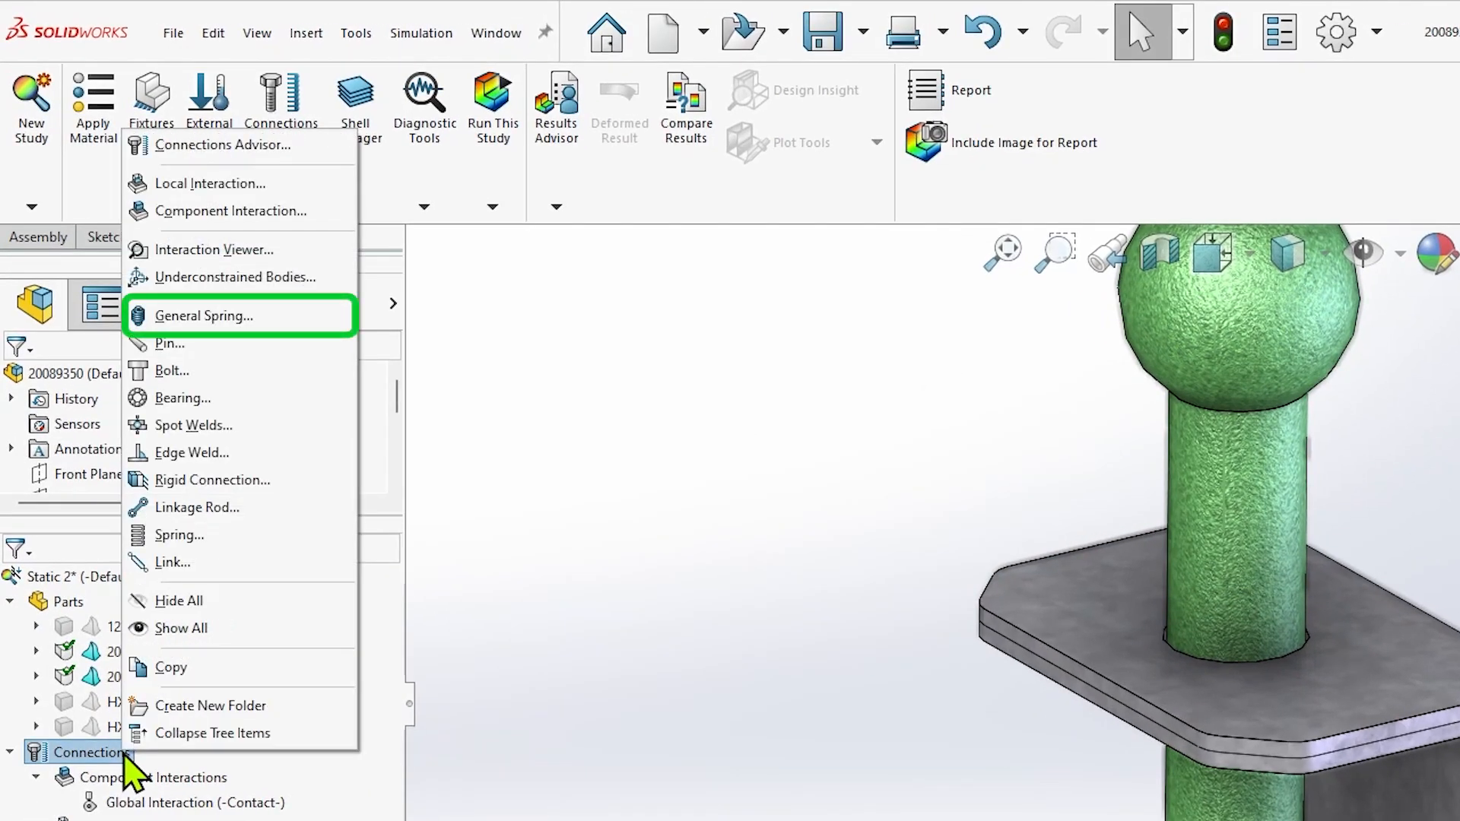
{"action": "mouse_move", "coordinate": [298, 340]}
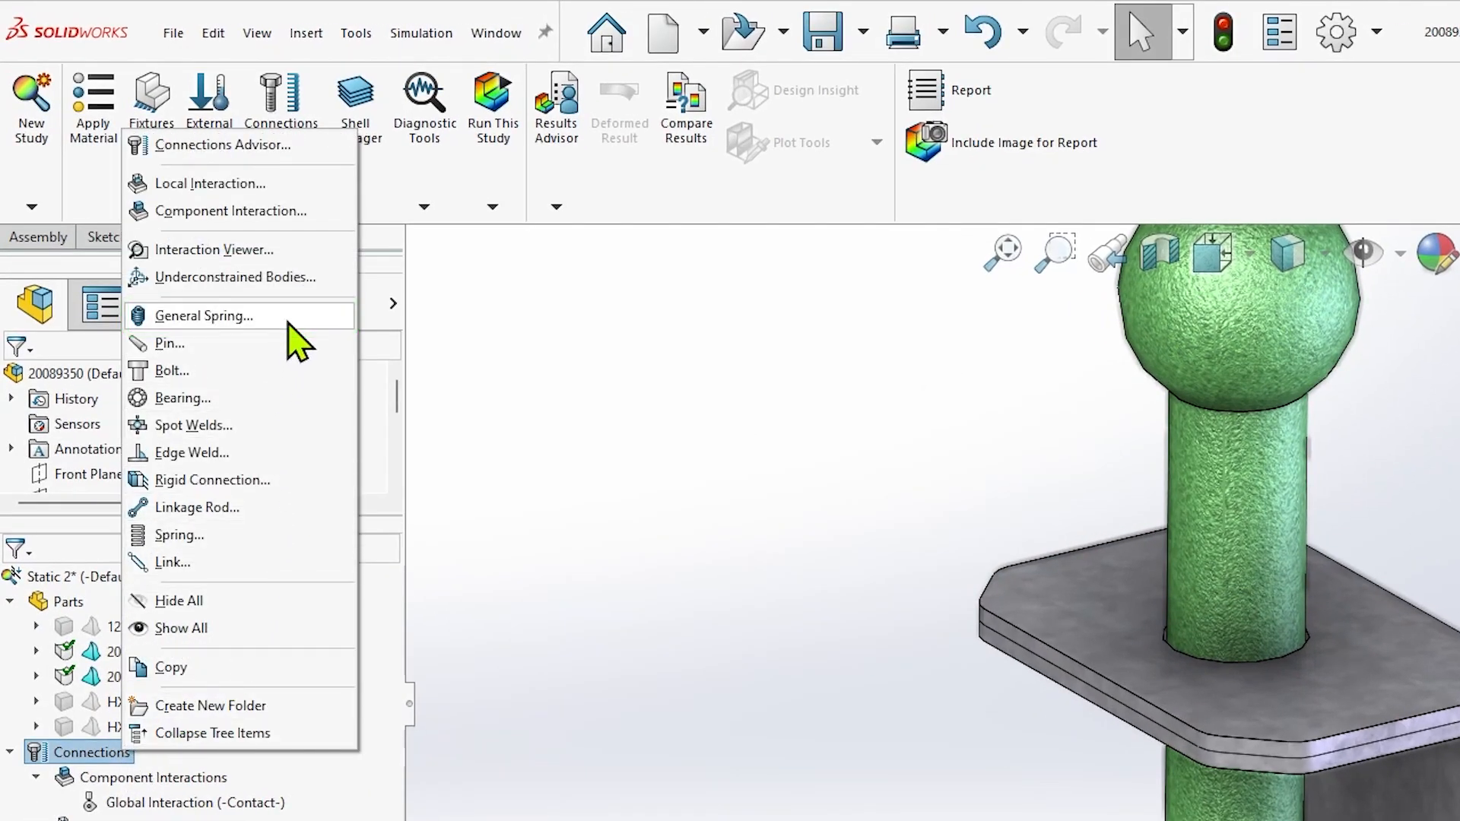
{"action": "left_click", "coordinate": [204, 317]}
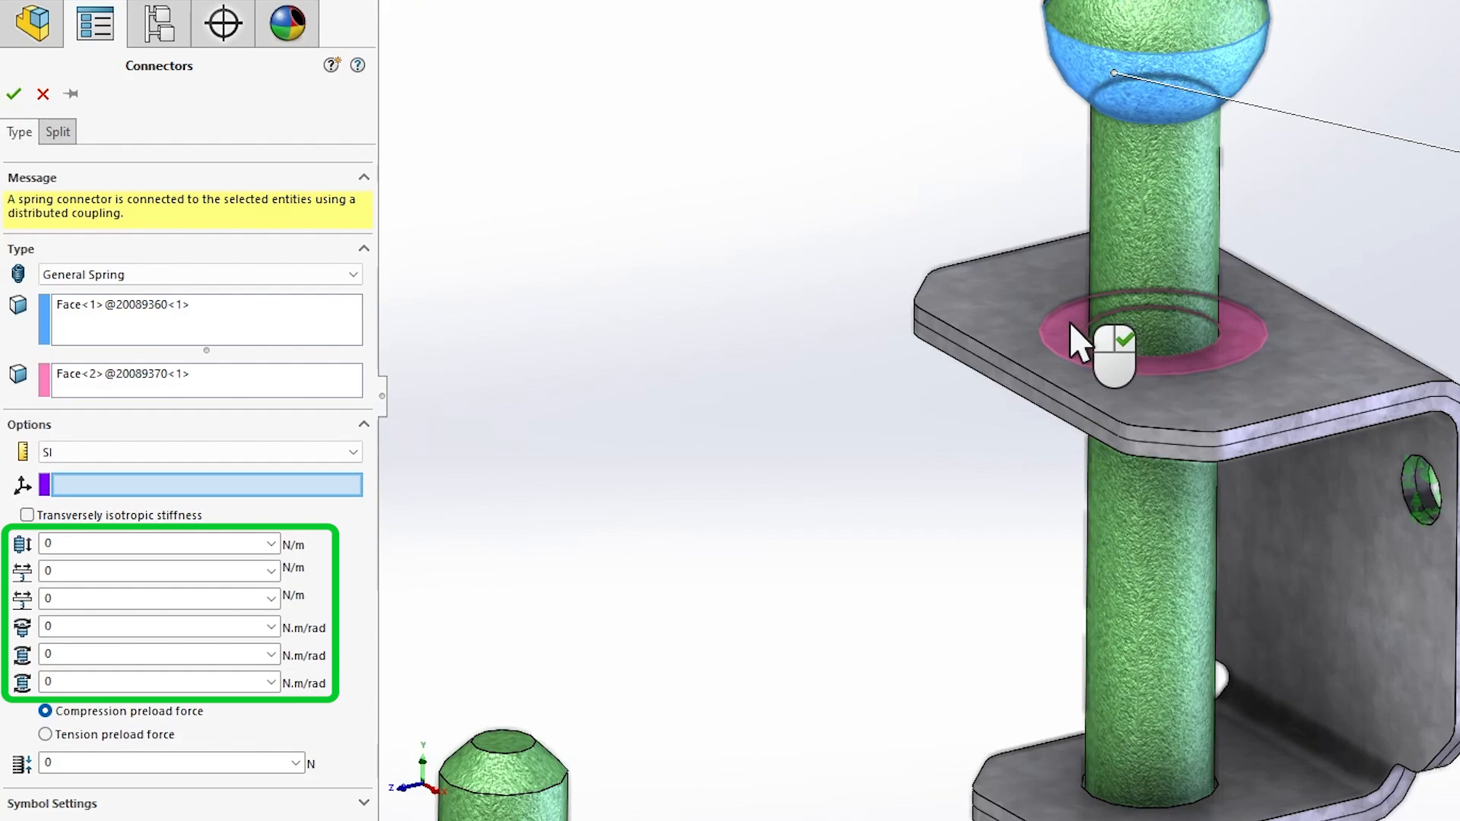
{"action": "mouse_move", "coordinate": [623, 470]}
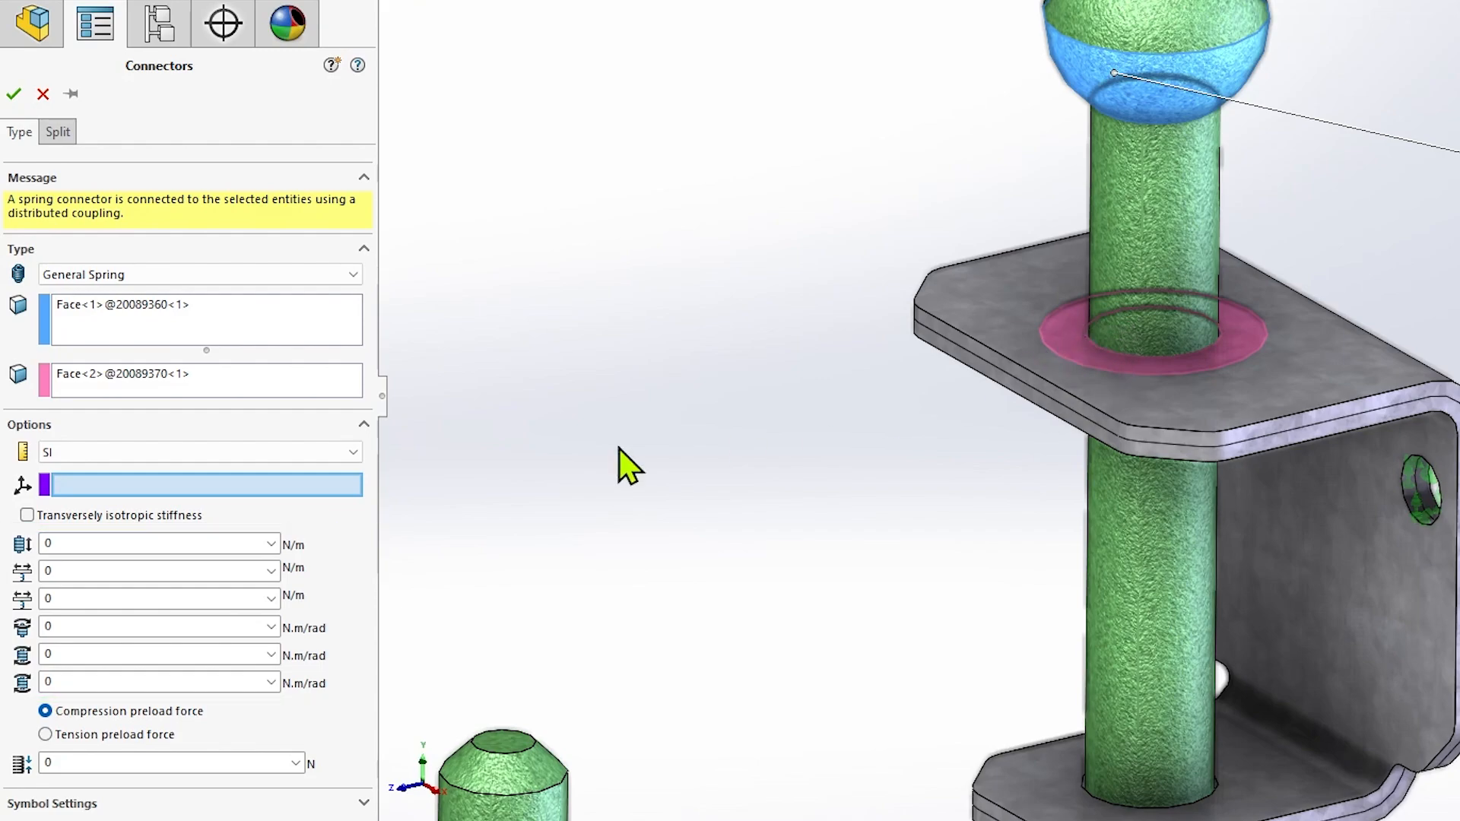
{"action": "left_click", "coordinate": [149, 543]}
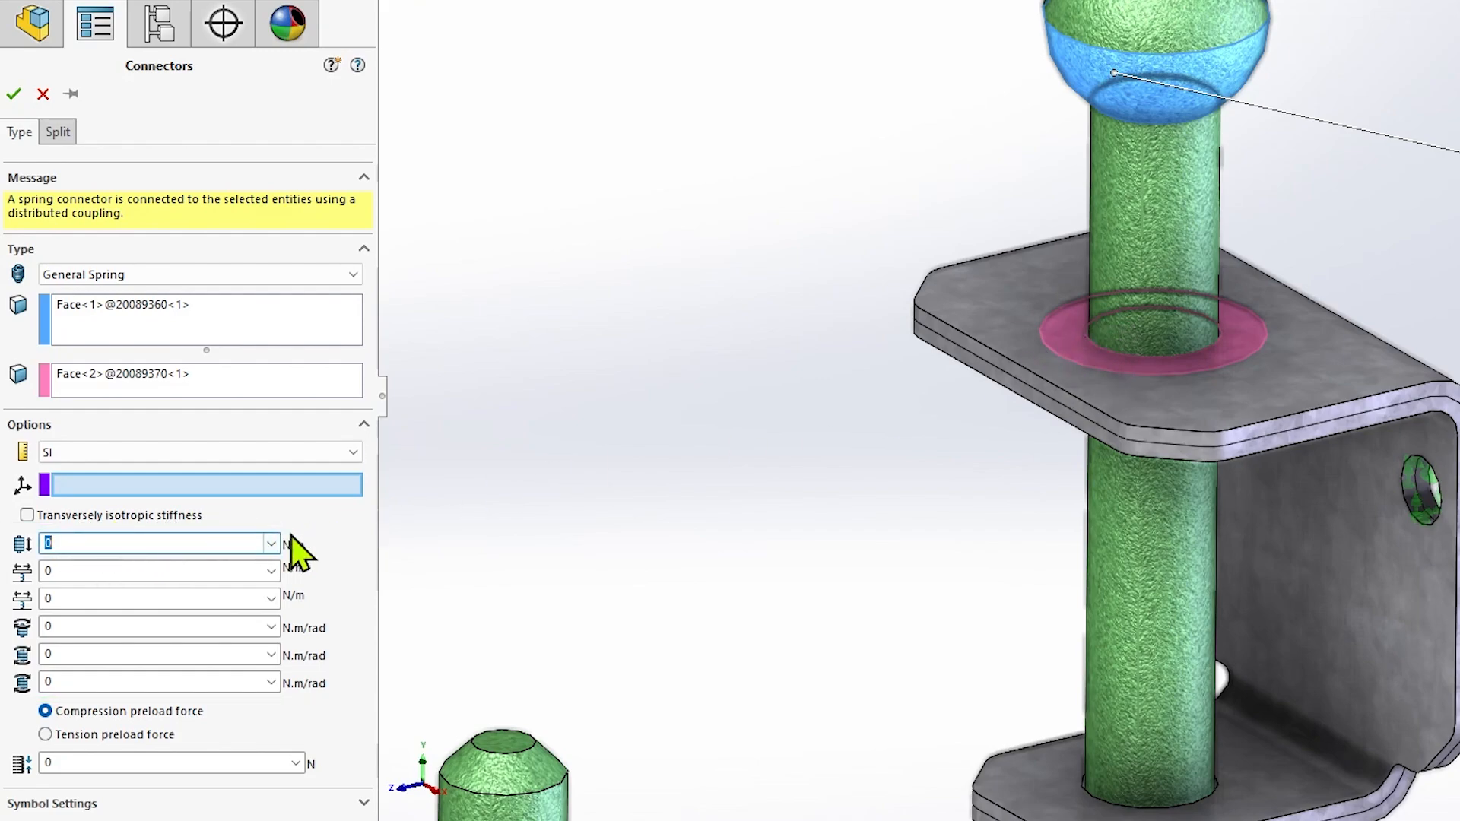
{"action": "type", "text": "10000"}
{"action": "left_click", "coordinate": [159, 682]}
{"action": "type", "text": "2000"}
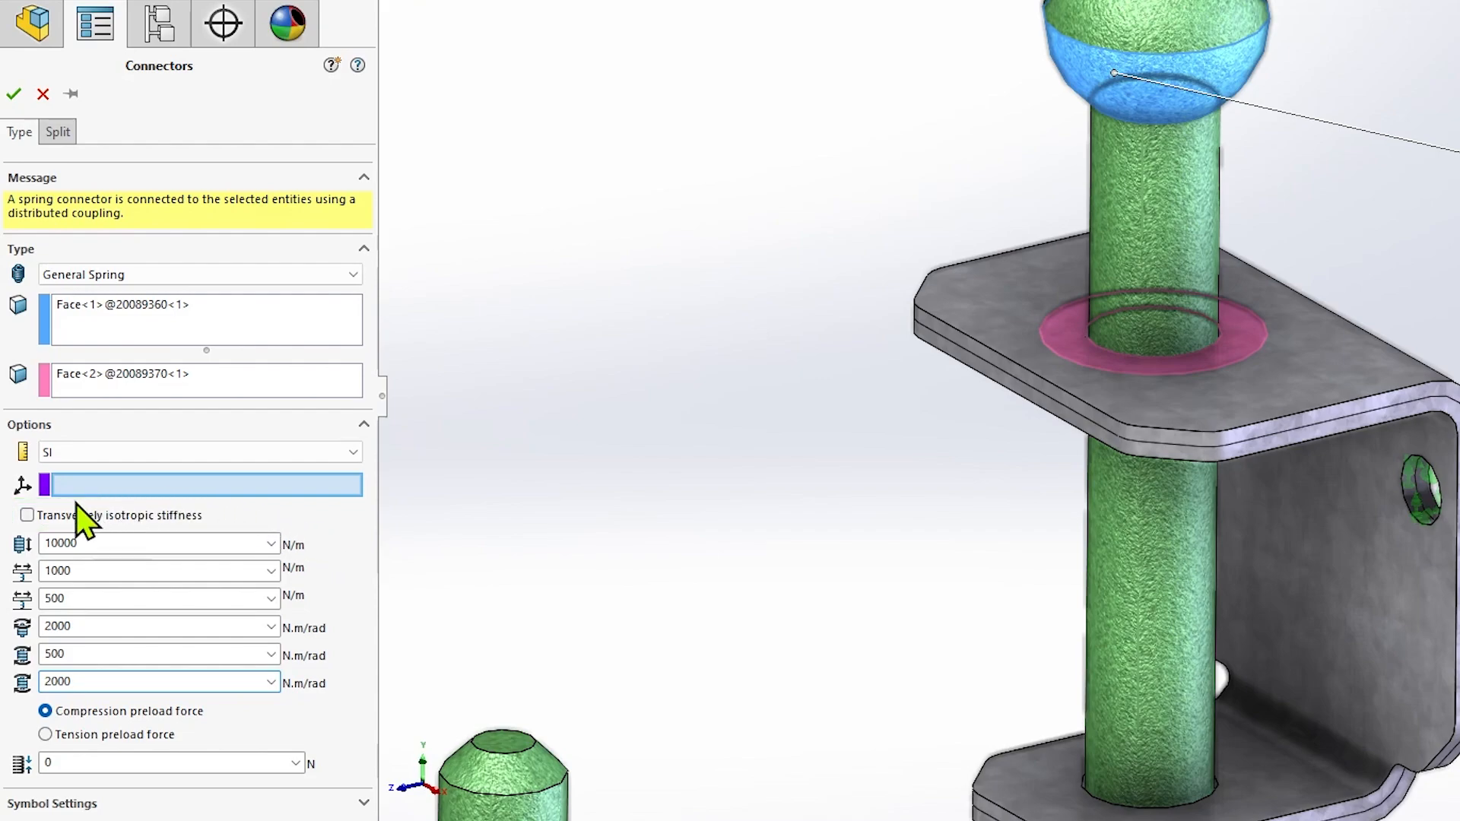
{"action": "left_click", "coordinate": [27, 516]}
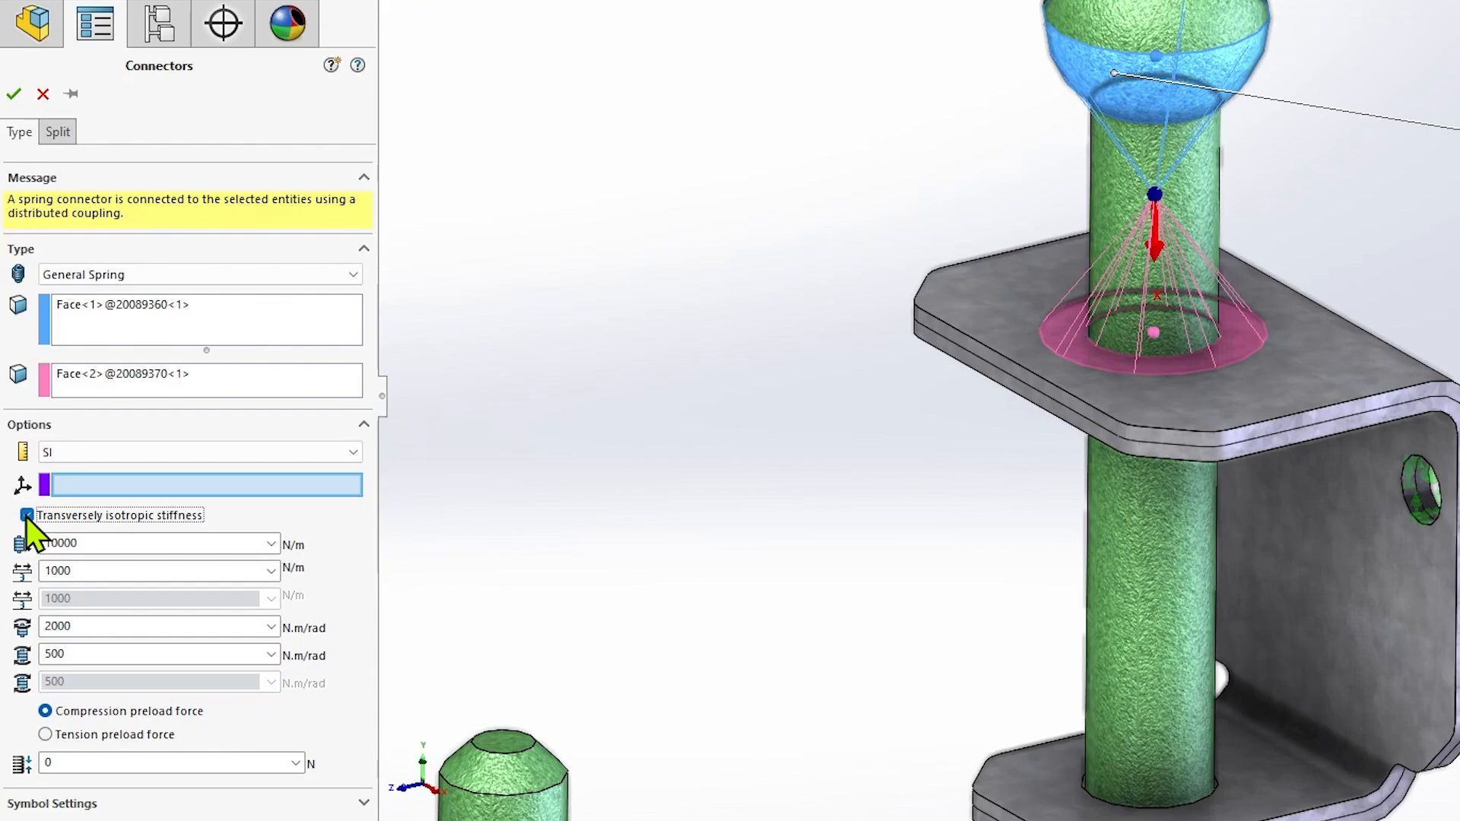
Toggle transversely isotropic stiffness off and acknowledge the missing coordinate system warning.
{"action": "left_click", "coordinate": [28, 515]}
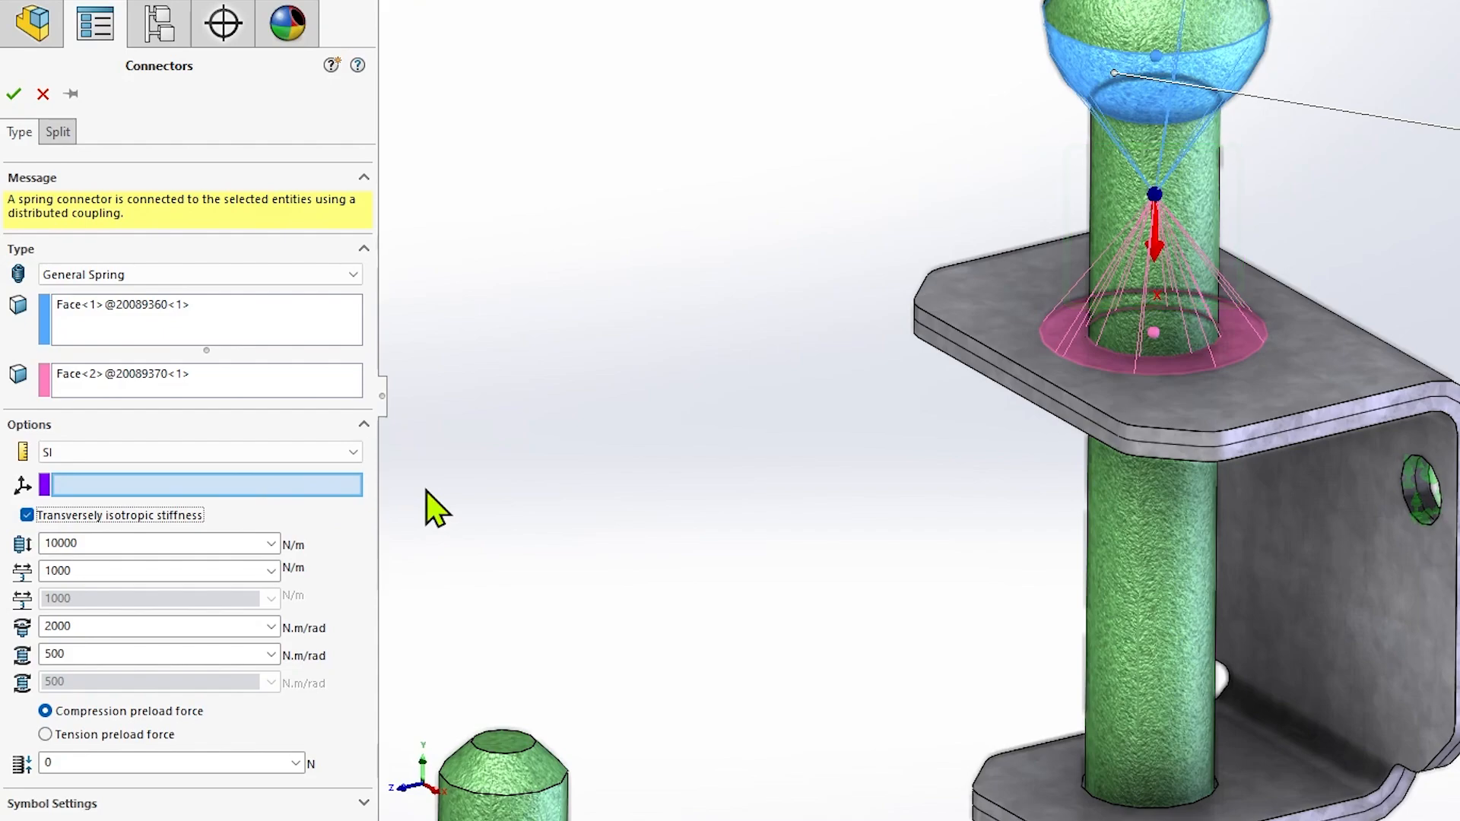
{"action": "mouse_move", "coordinate": [382, 508]}
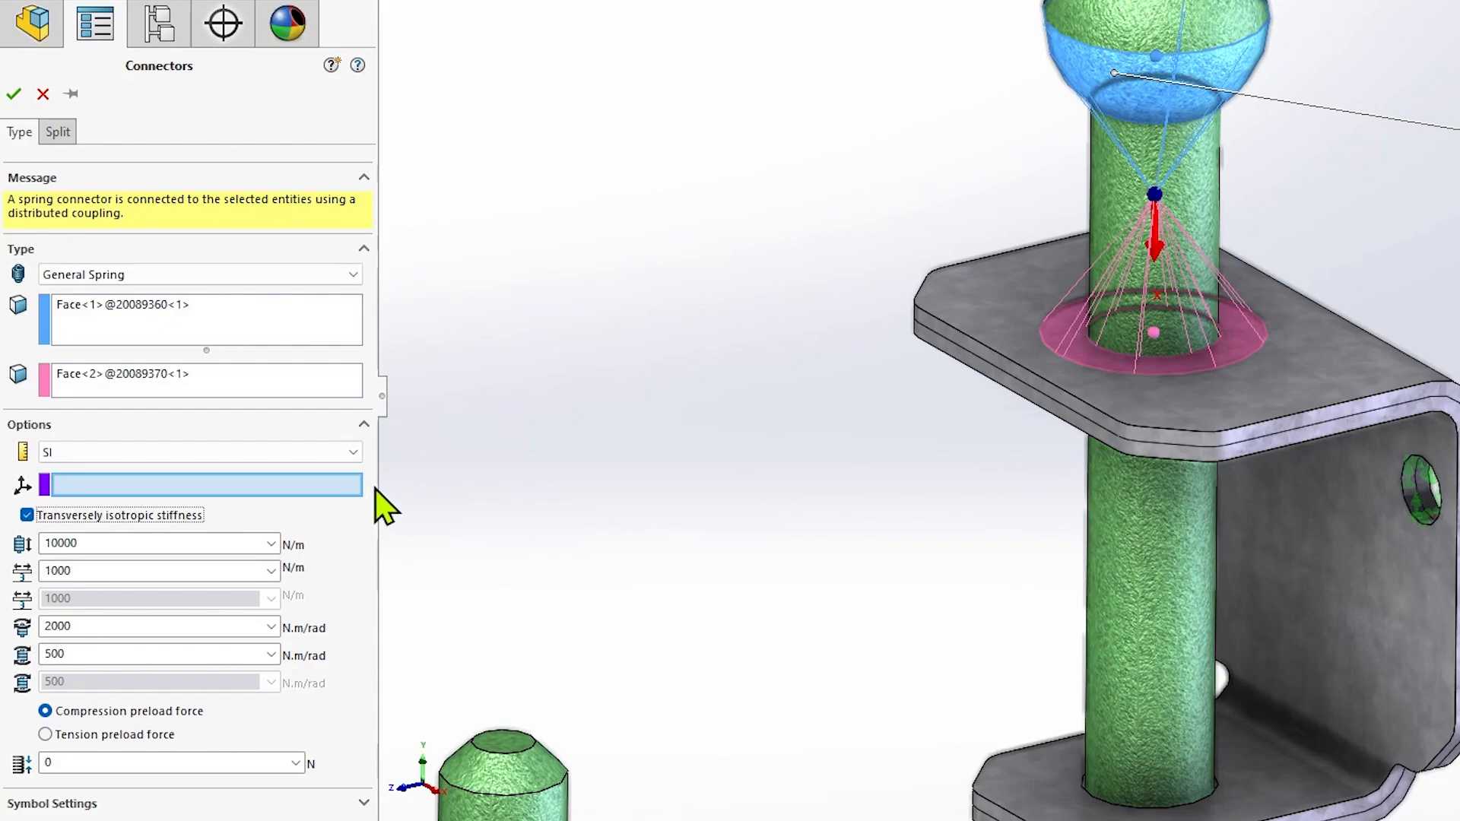
{"action": "left_click", "coordinate": [27, 516]}
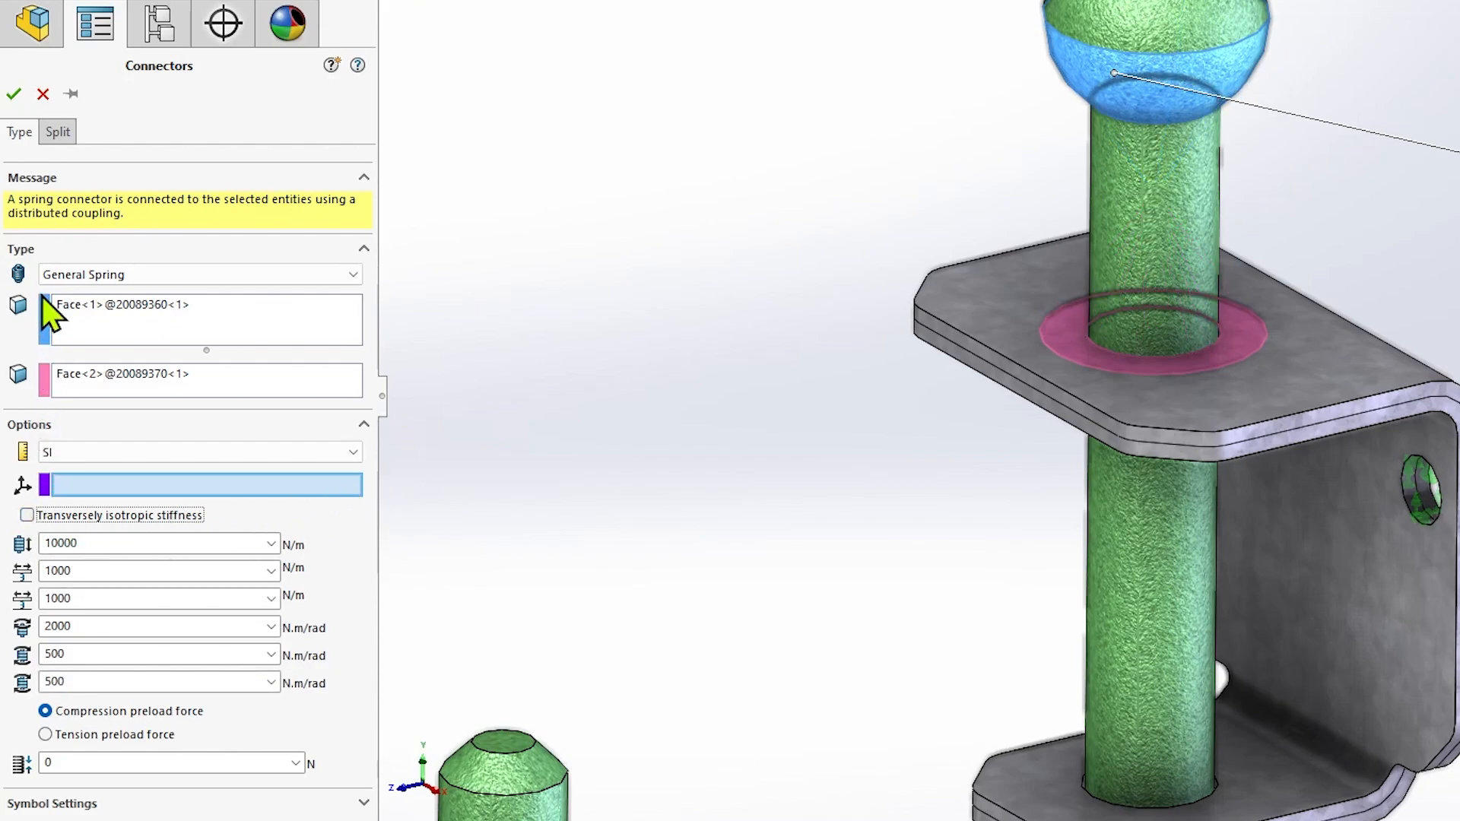
{"action": "left_click", "coordinate": [14, 94]}
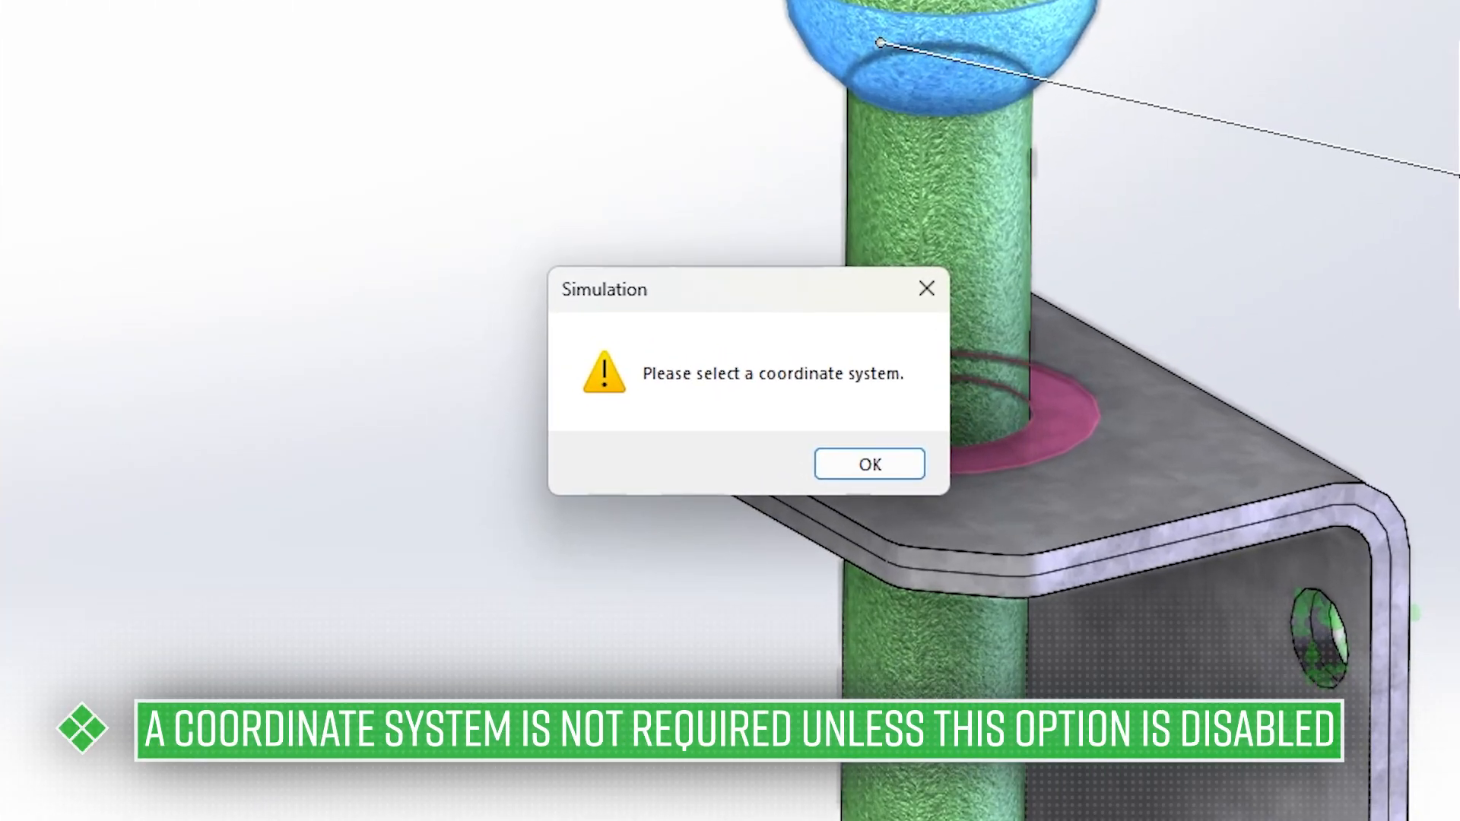
{"action": "left_click", "coordinate": [869, 464]}
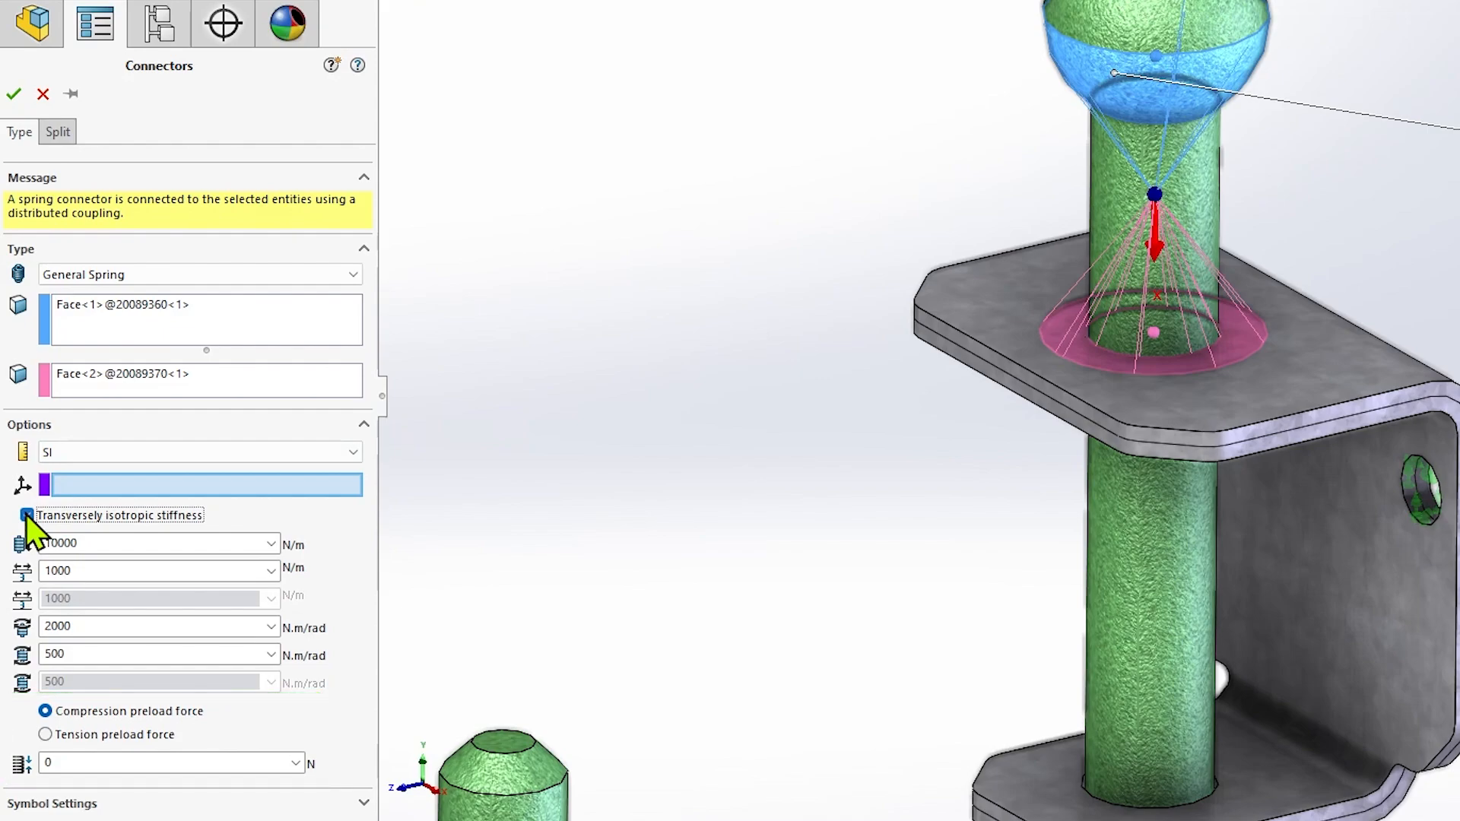
Re-enable isotropic stiffness, accept the connector and mesh the assembly at a finer density.
{"action": "left_click", "coordinate": [28, 516]}
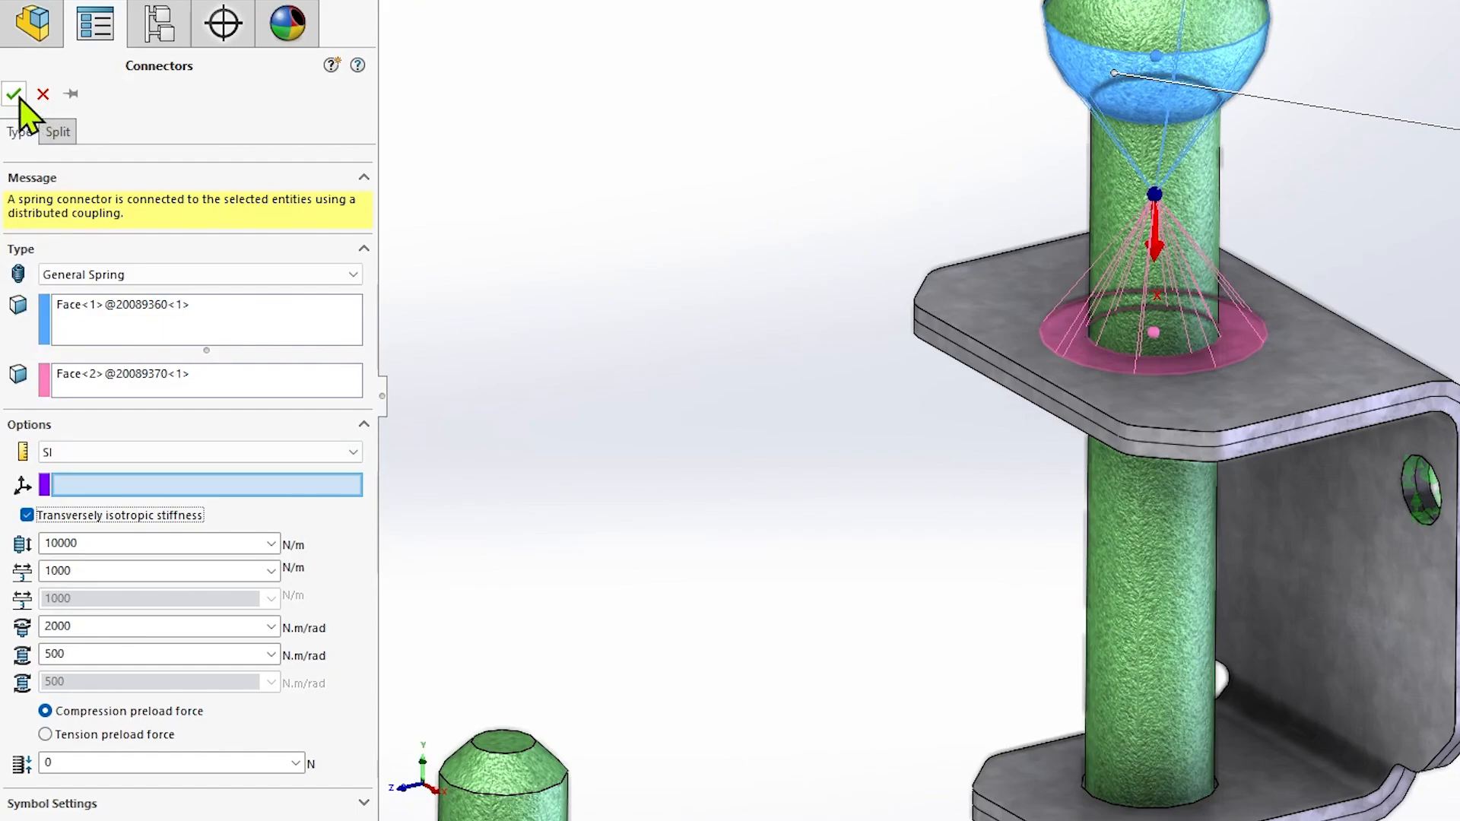
{"action": "left_click", "coordinate": [14, 94]}
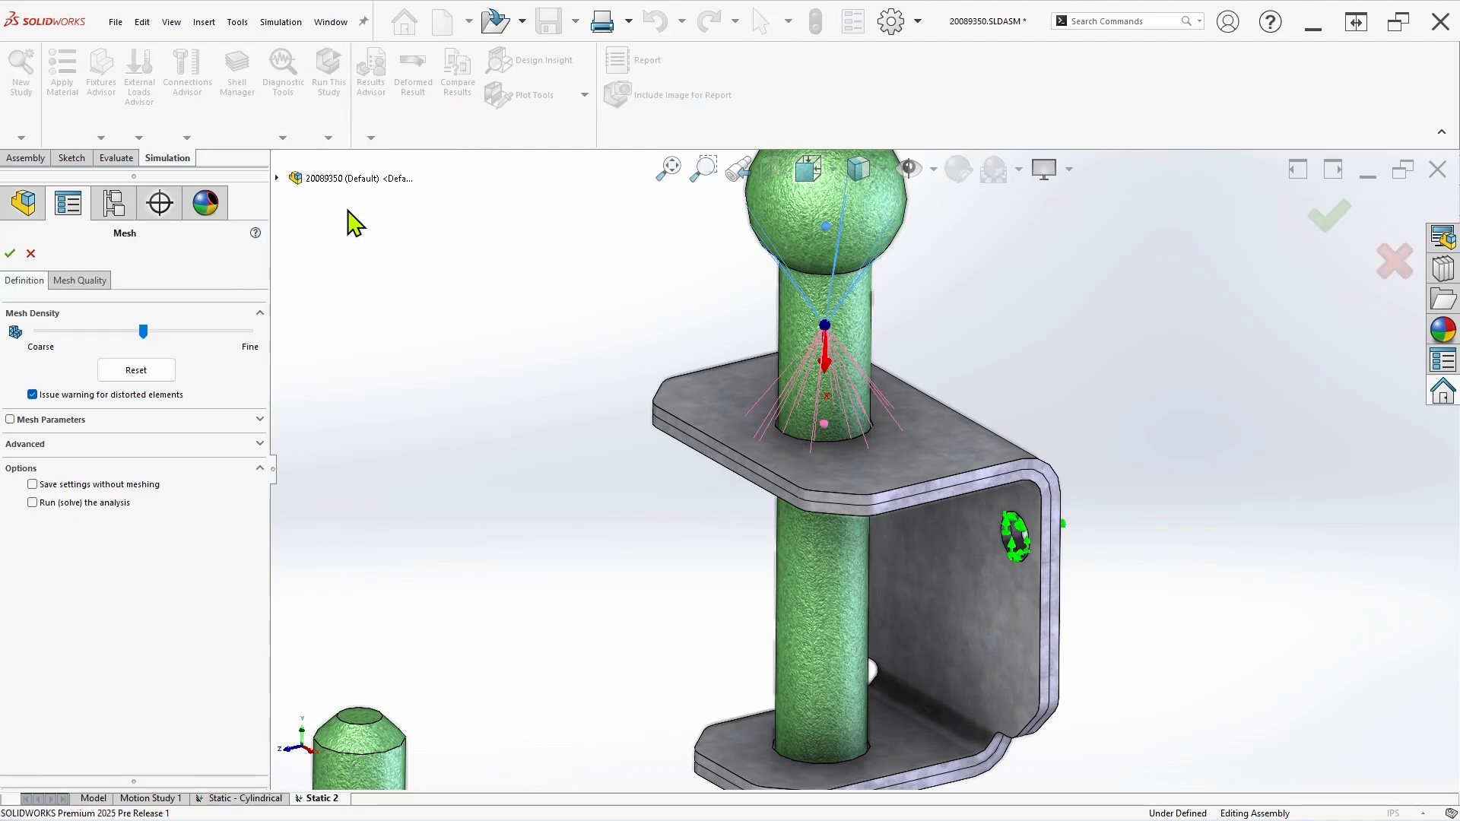
{"action": "left_click_drag", "start_coordinate": [143, 332], "coordinate": [214, 331]}
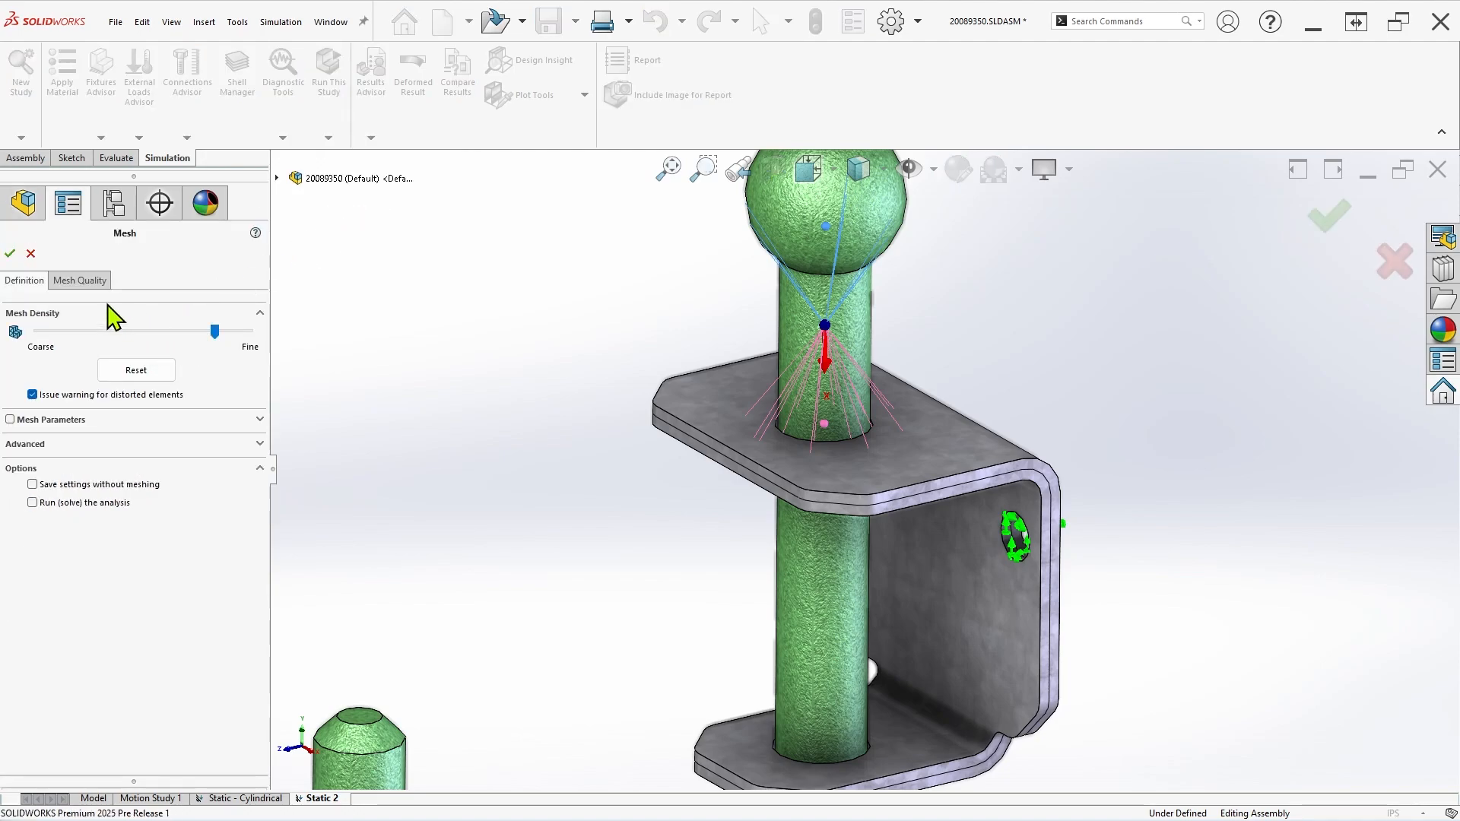
{"action": "left_click", "coordinate": [11, 254]}
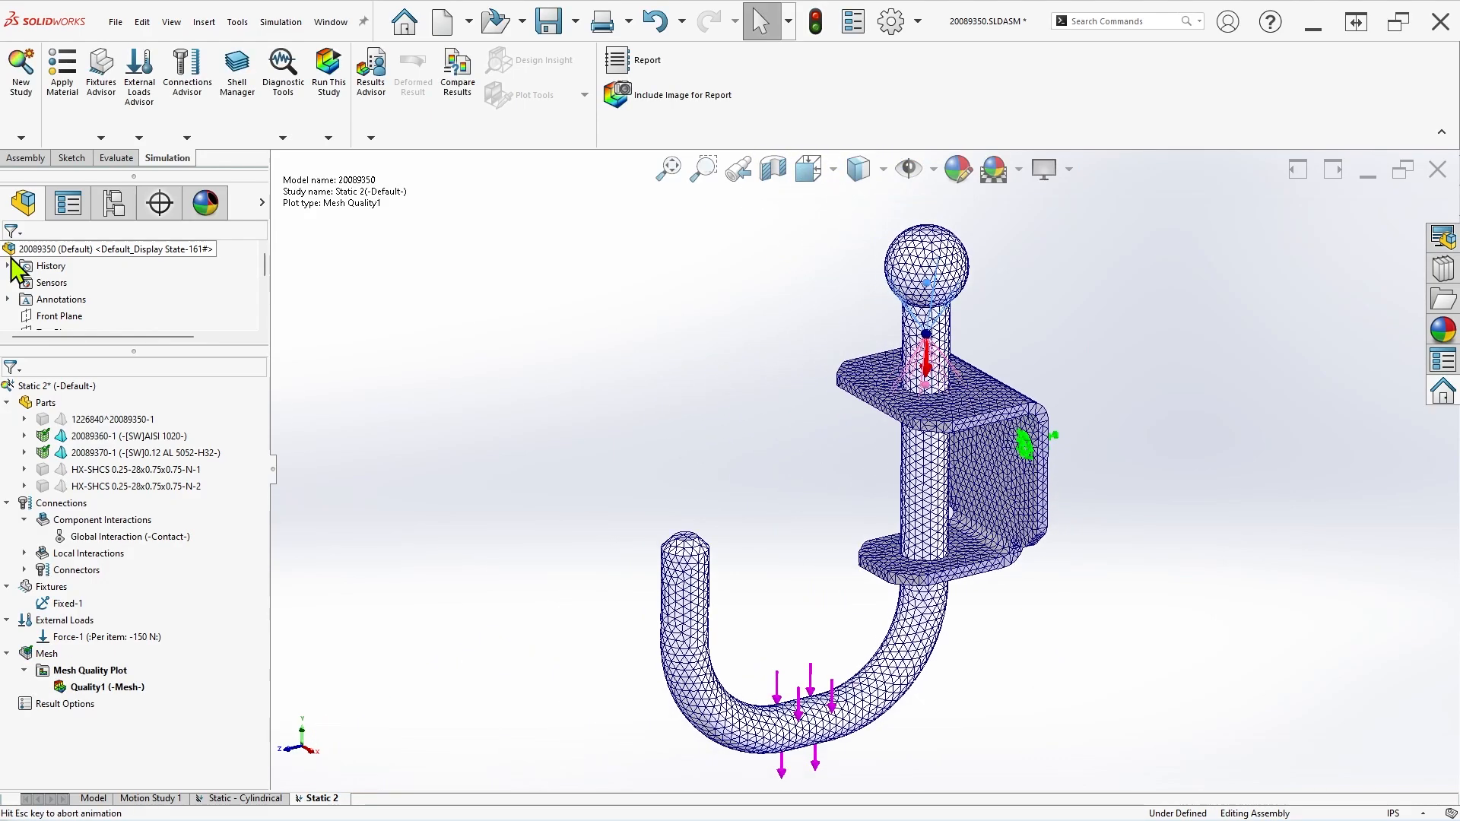
Run Static 2 and choose No on the excessive displacements warning to finish solving.
{"action": "left_click", "coordinate": [329, 70]}
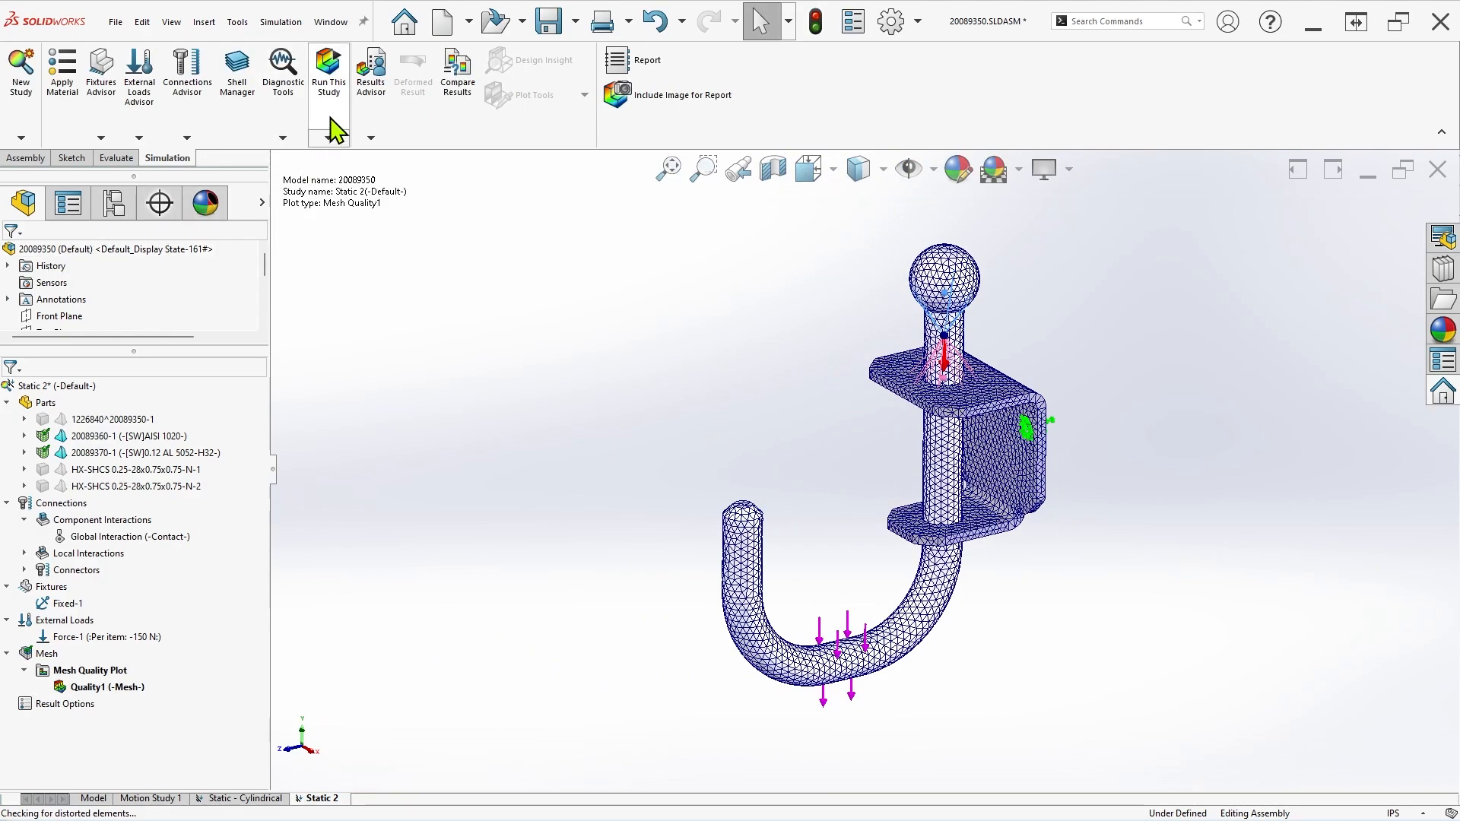
{"action": "left_click", "coordinate": [329, 74]}
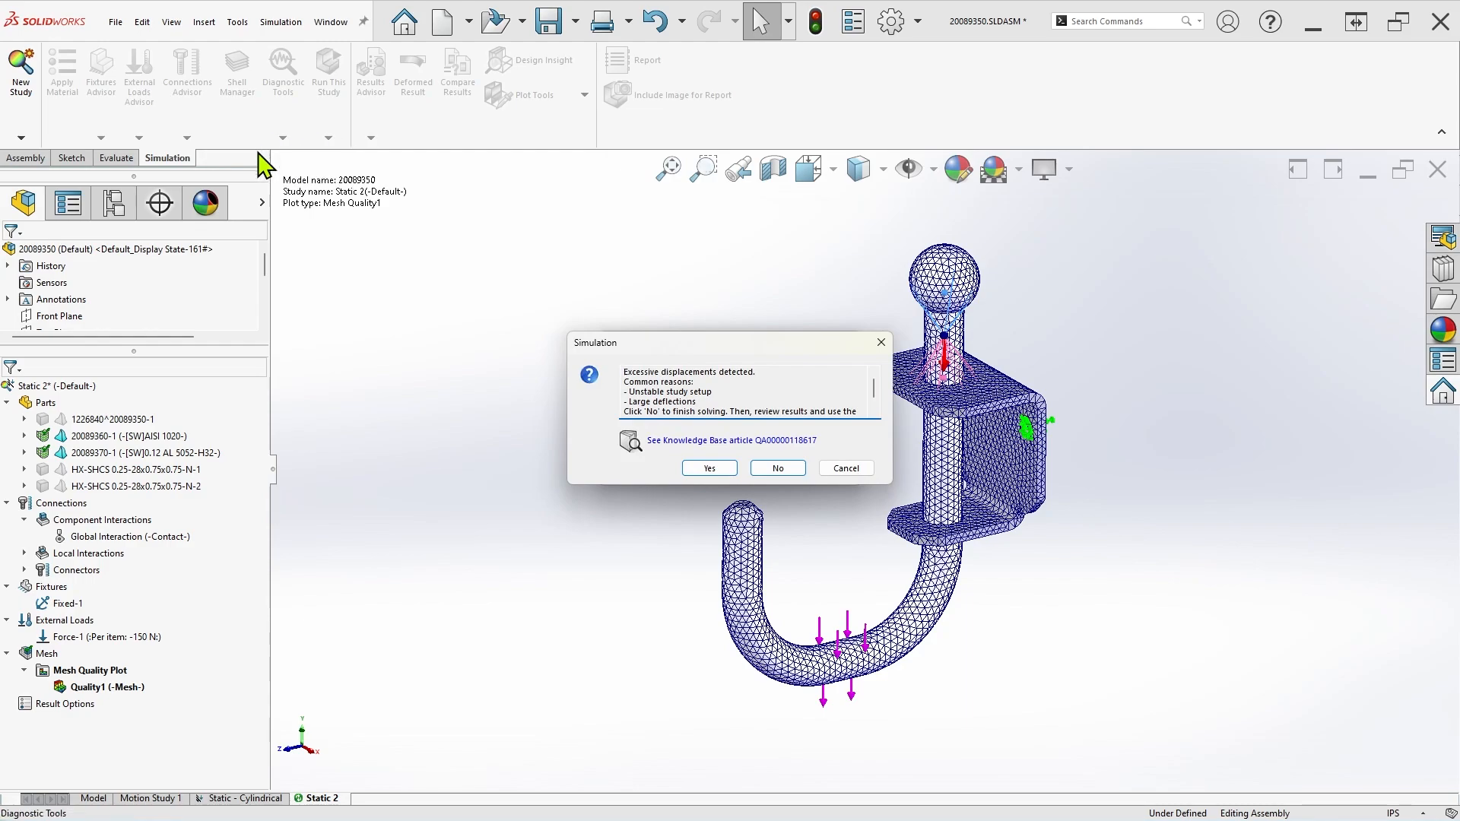
{"action": "left_click", "coordinate": [778, 466]}
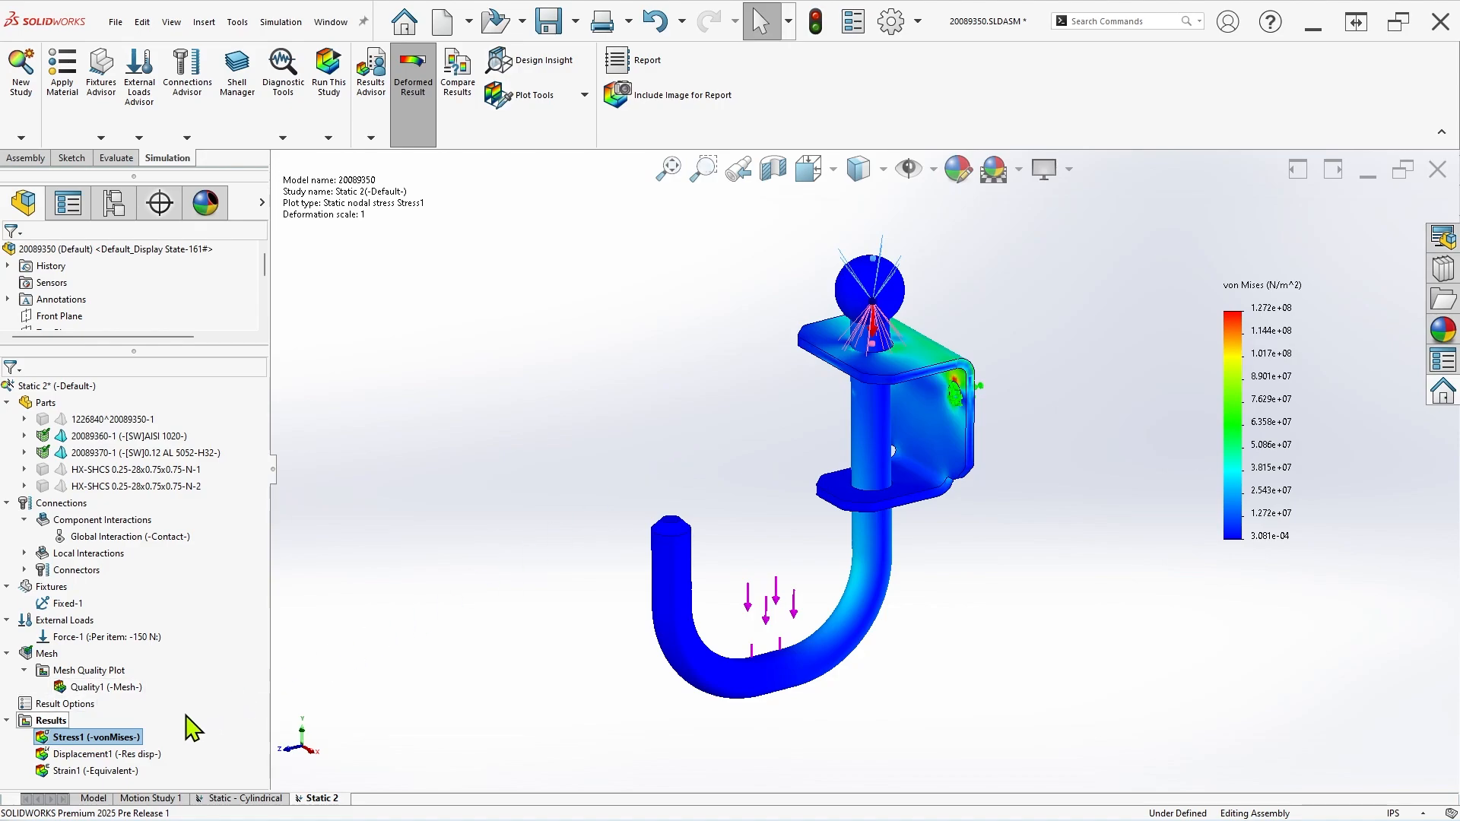
{"action": "right_click", "coordinate": [93, 737]}
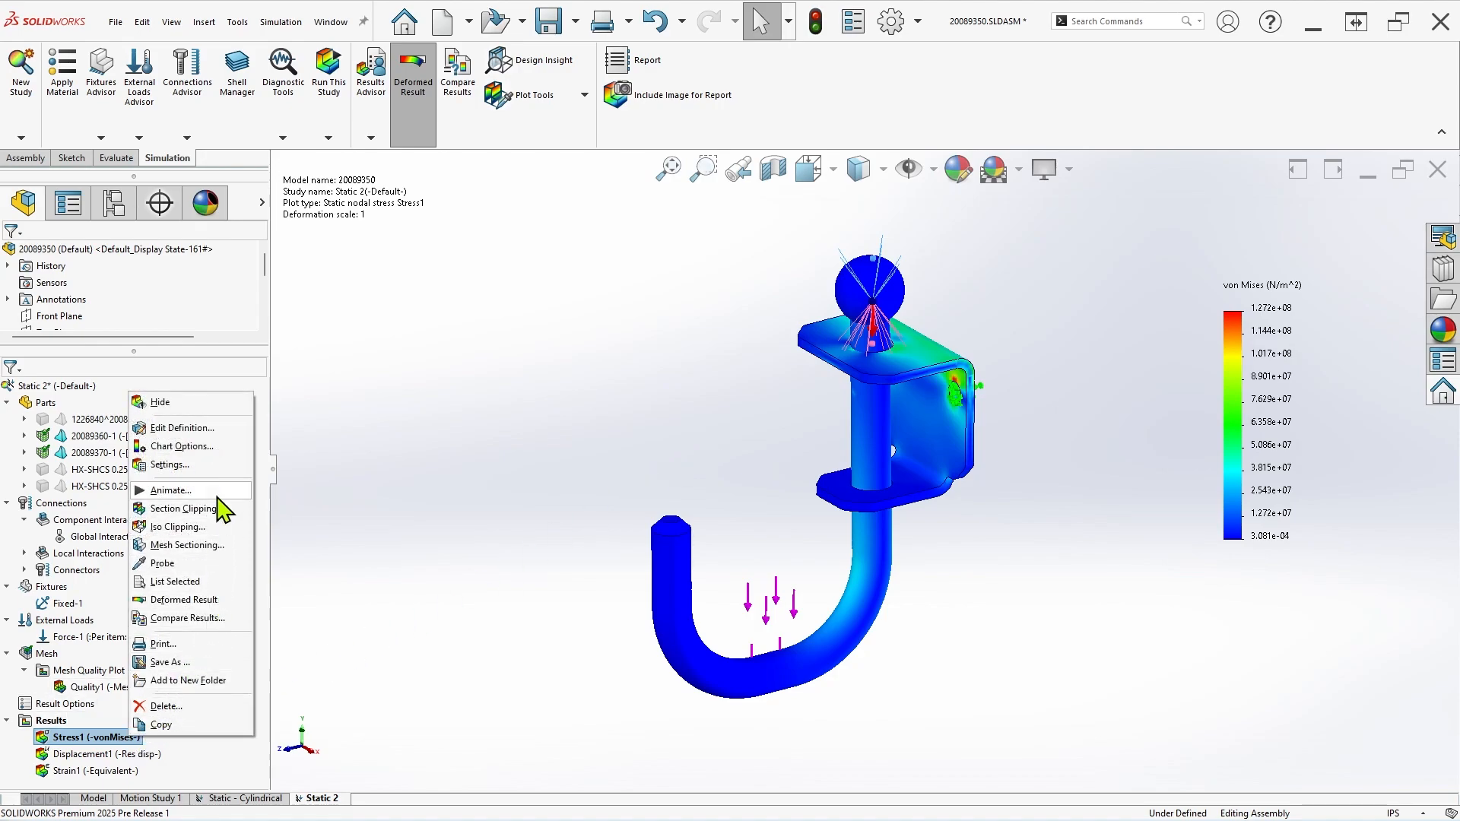
{"action": "left_click", "coordinate": [173, 490]}
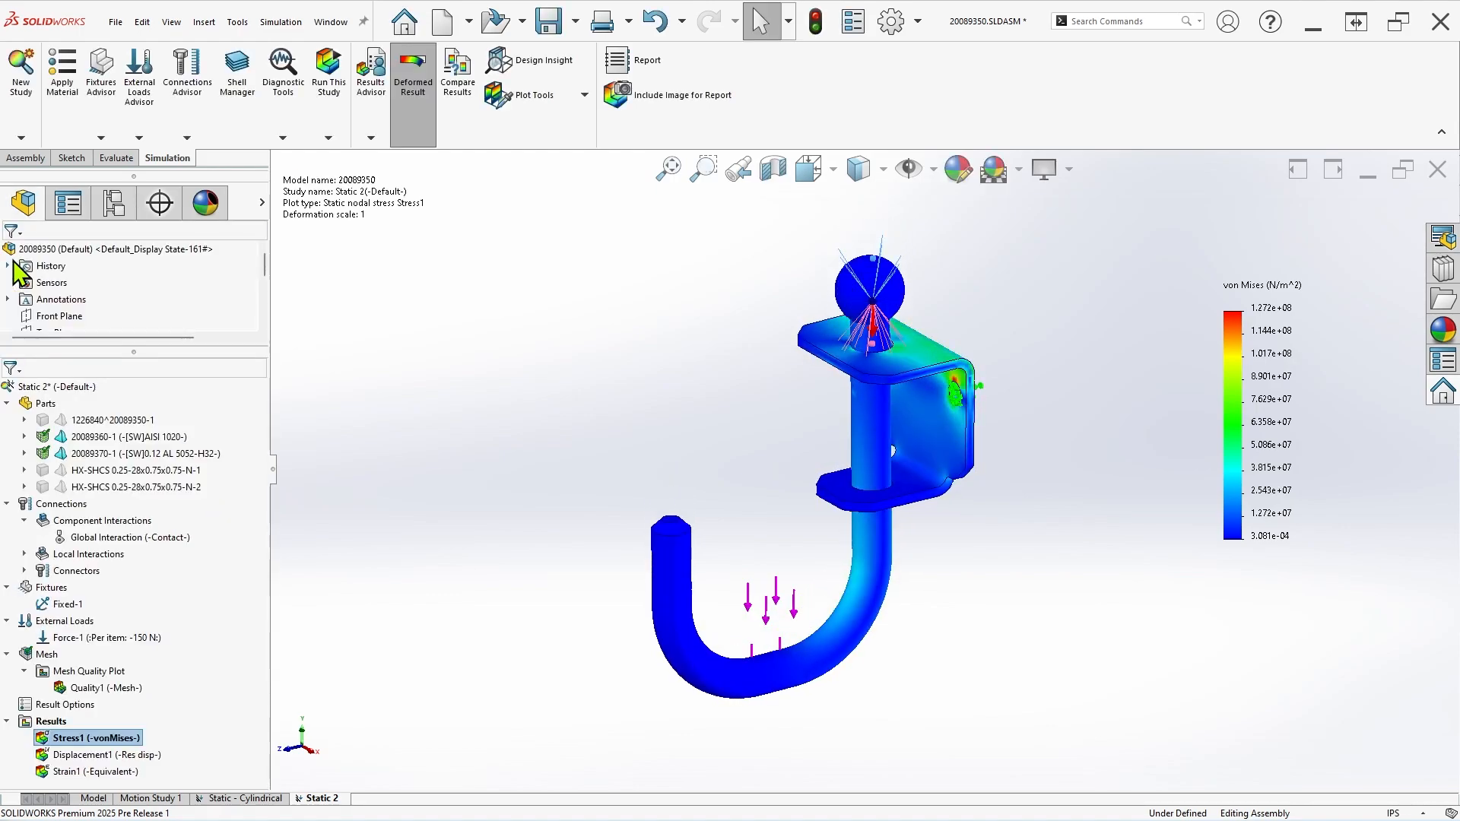
{"action": "mouse_move", "coordinate": [990, 430]}
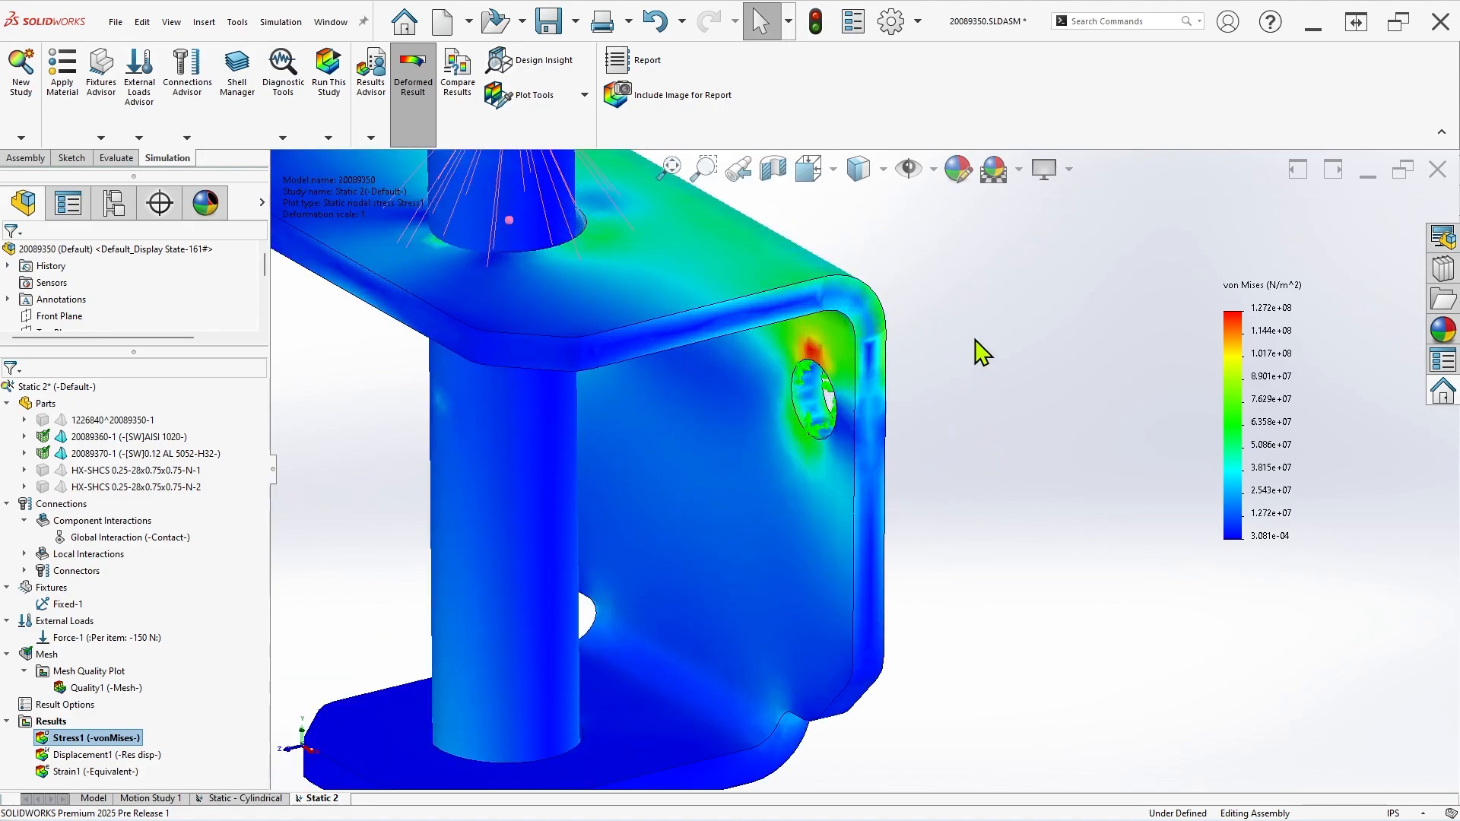
{"action": "left_click", "coordinate": [908, 169]}
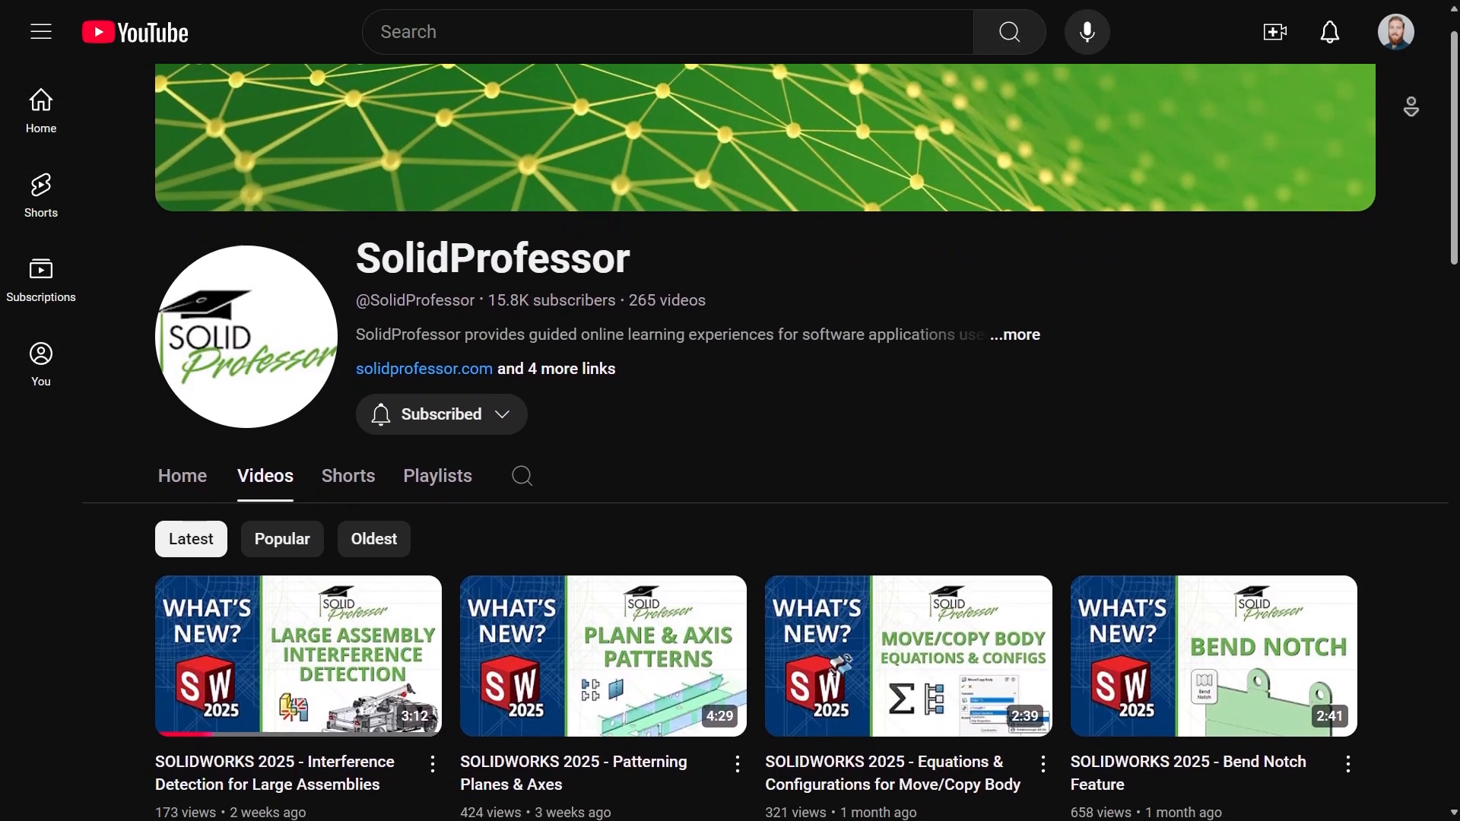
{"action": "scroll", "scroll_direction": "down", "scroll_amount": 3}
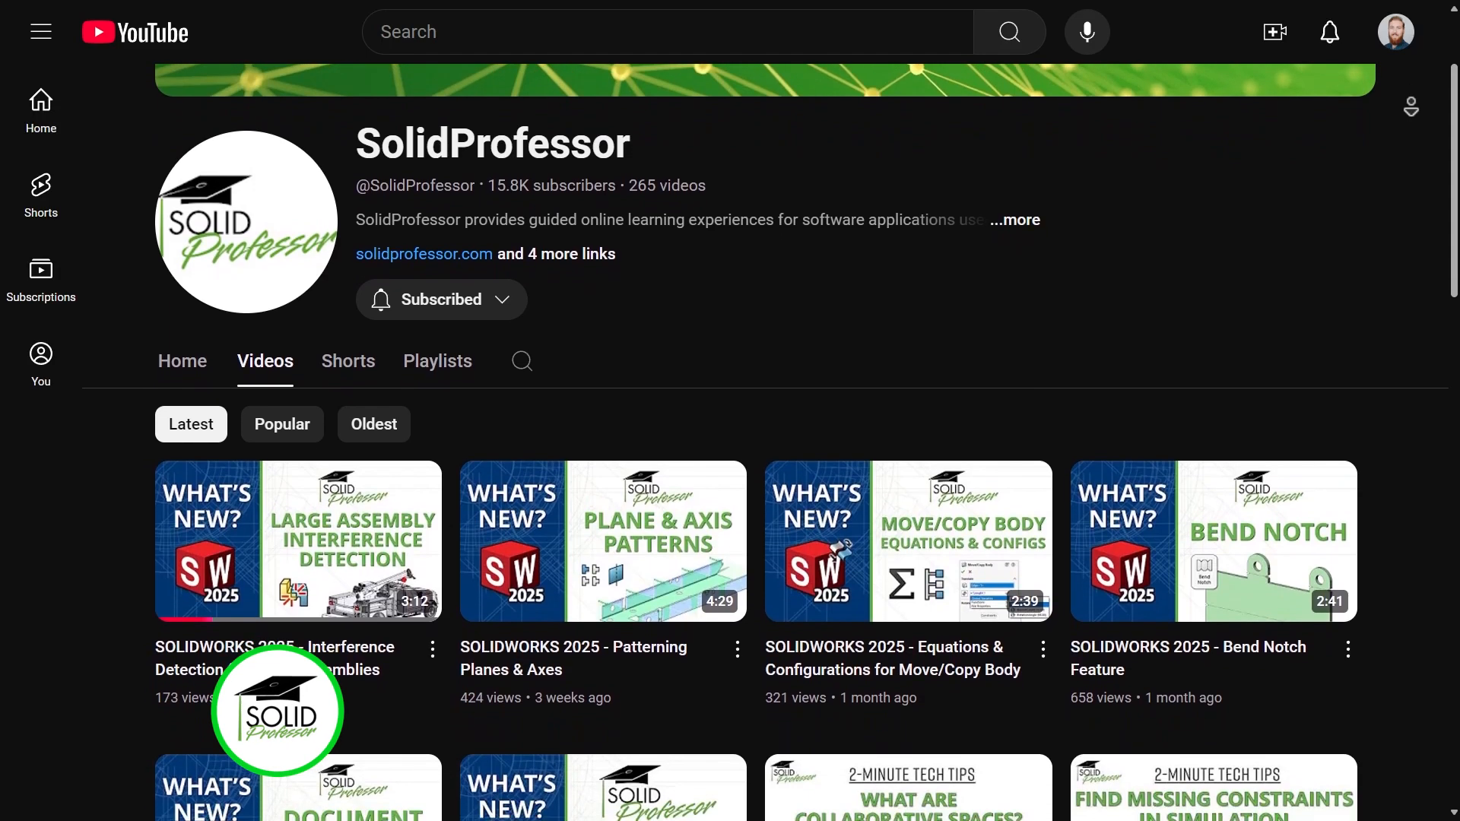
{"action": "scroll", "scroll_direction": "down", "scroll_amount": 3}
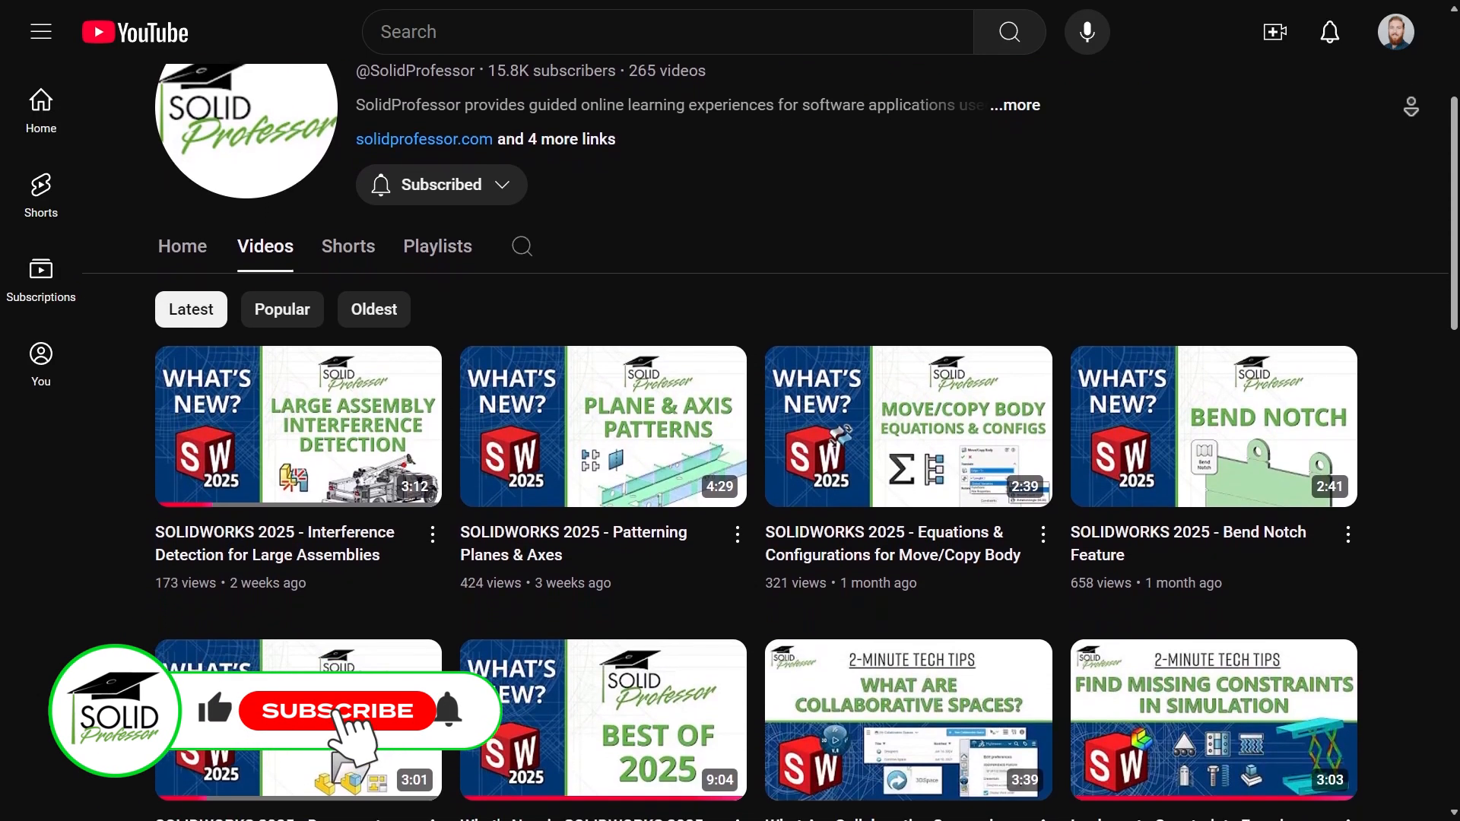
{"action": "scroll", "scroll_direction": "down", "scroll_amount": 3}
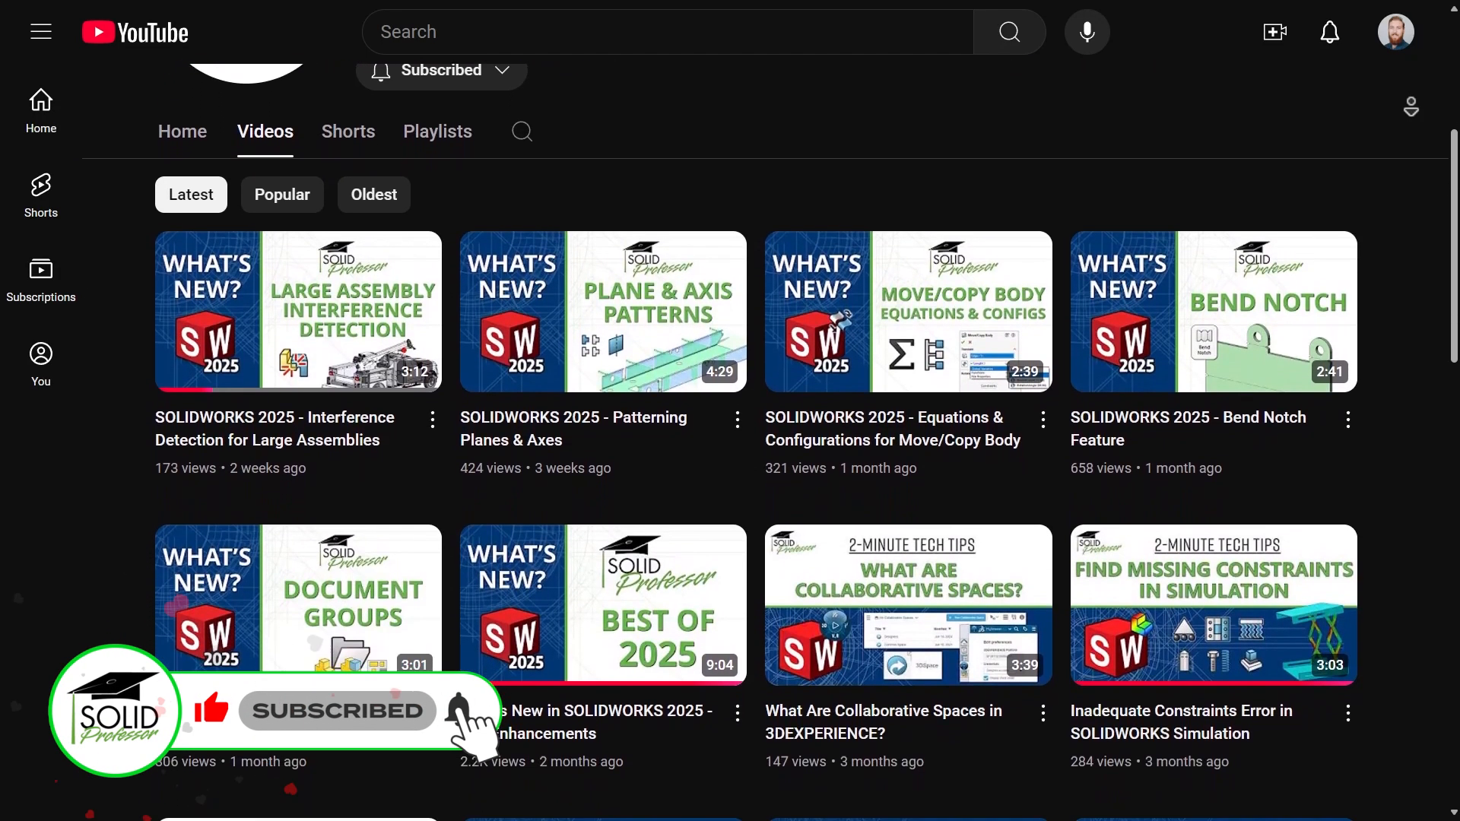
{"action": "scroll", "scroll_direction": "down", "scroll_amount": 3}
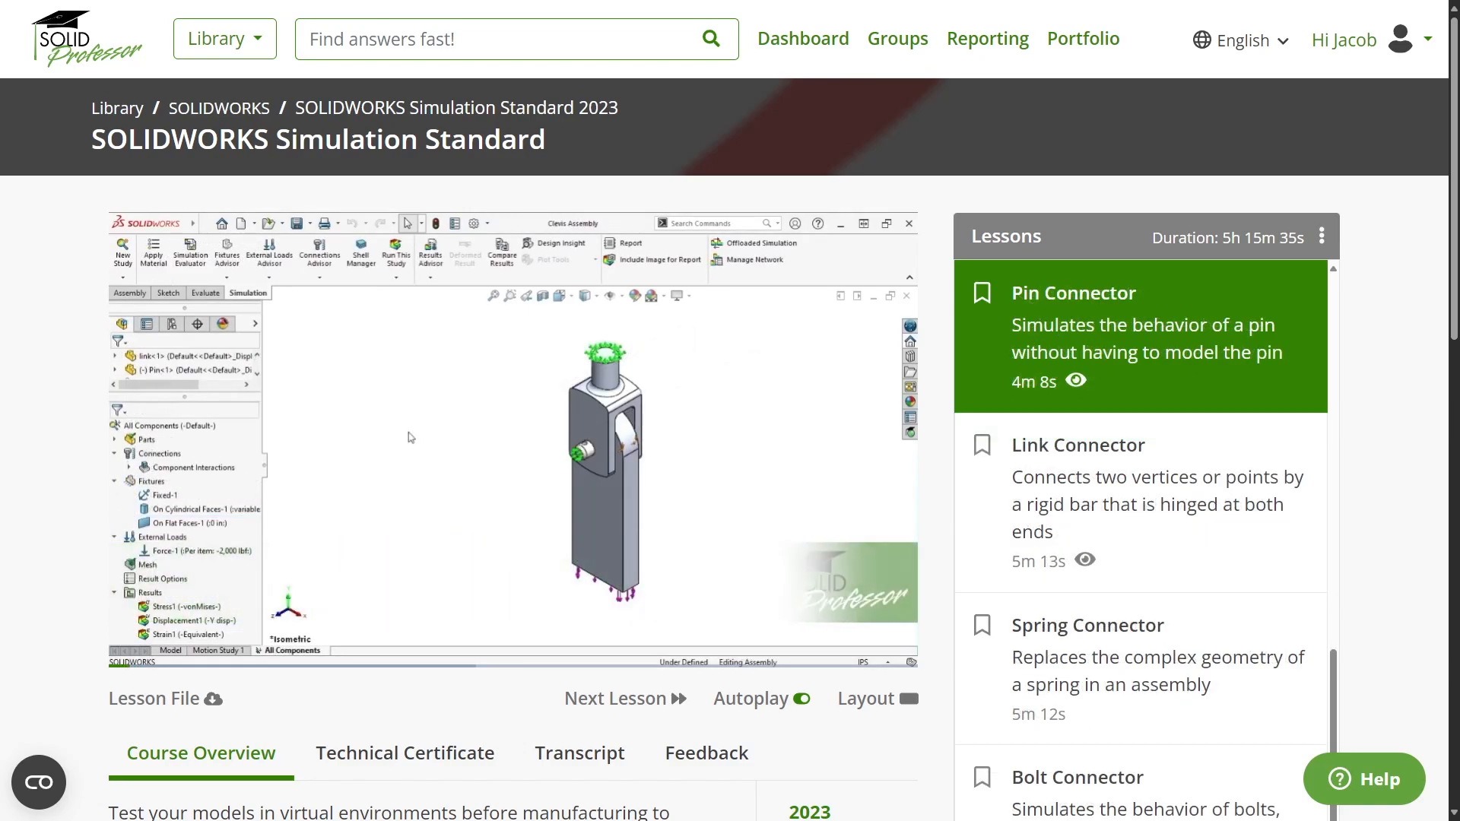
Browse the lessons list and open the What's New in SOLIDWORKS course.
{"action": "left_click", "coordinate": [1078, 777]}
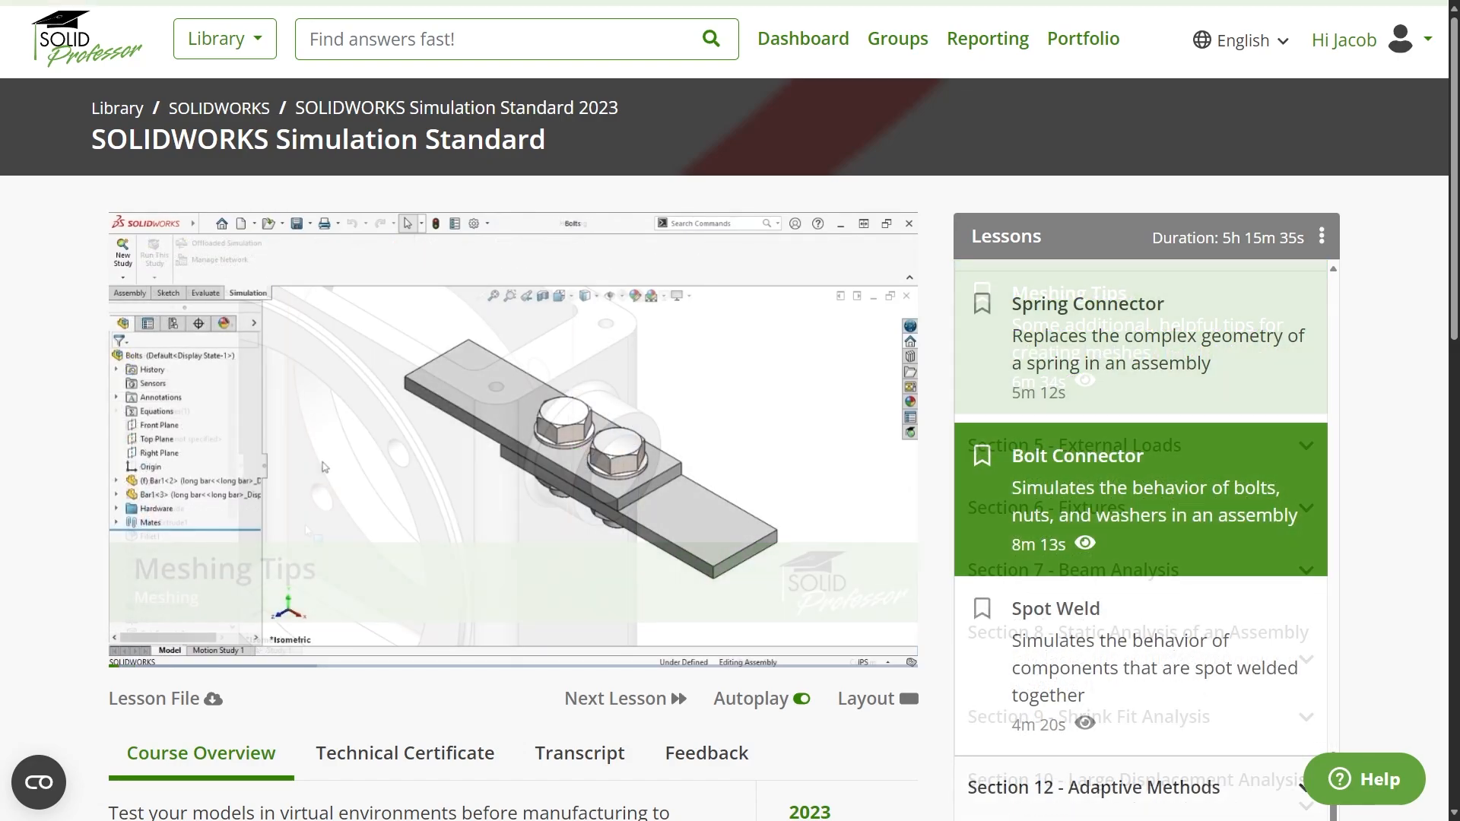
{"action": "left_click", "coordinate": [1086, 304]}
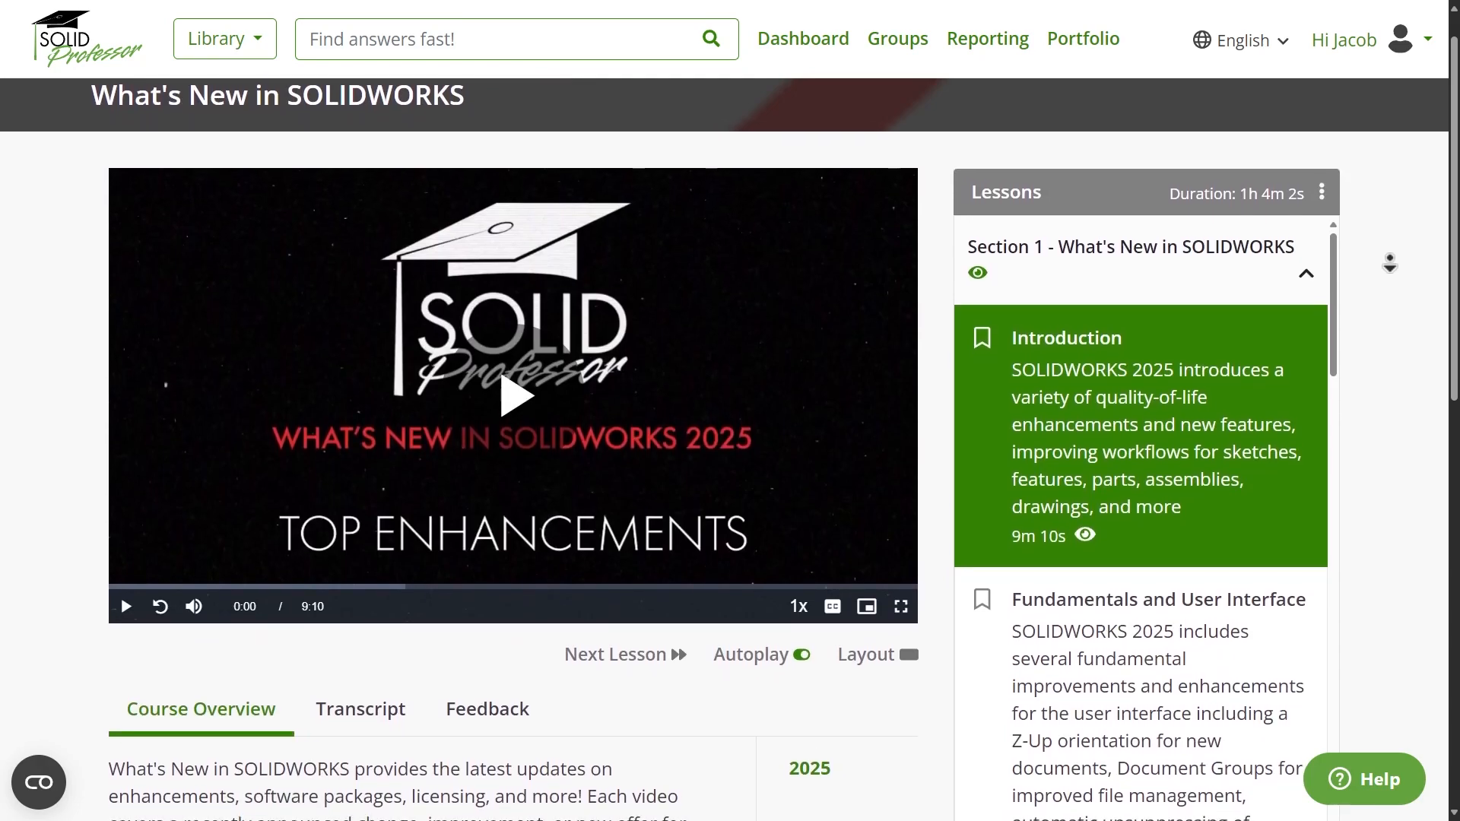
{"action": "scroll", "scroll_direction": "down", "scroll_amount": 3}
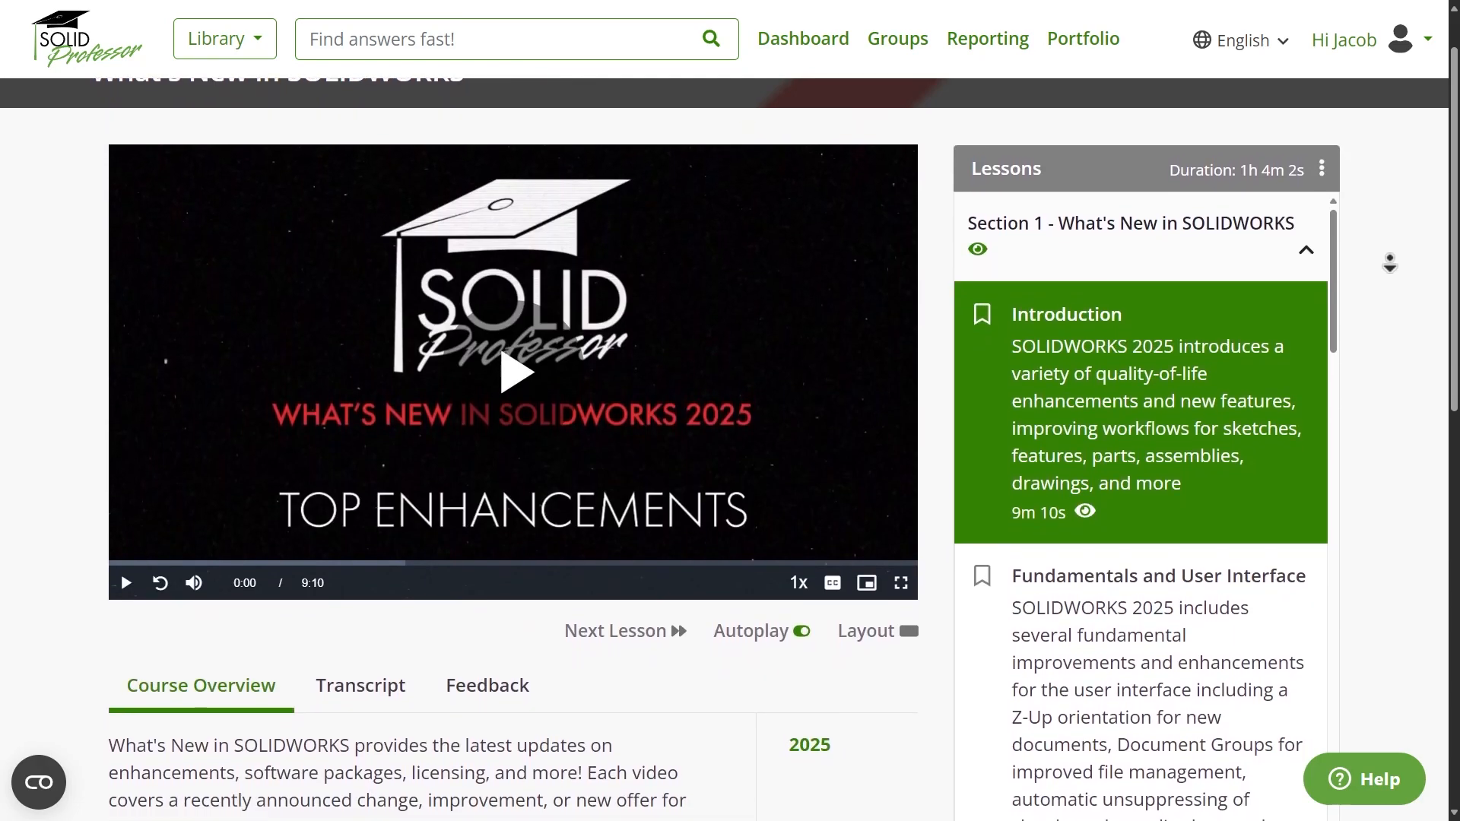